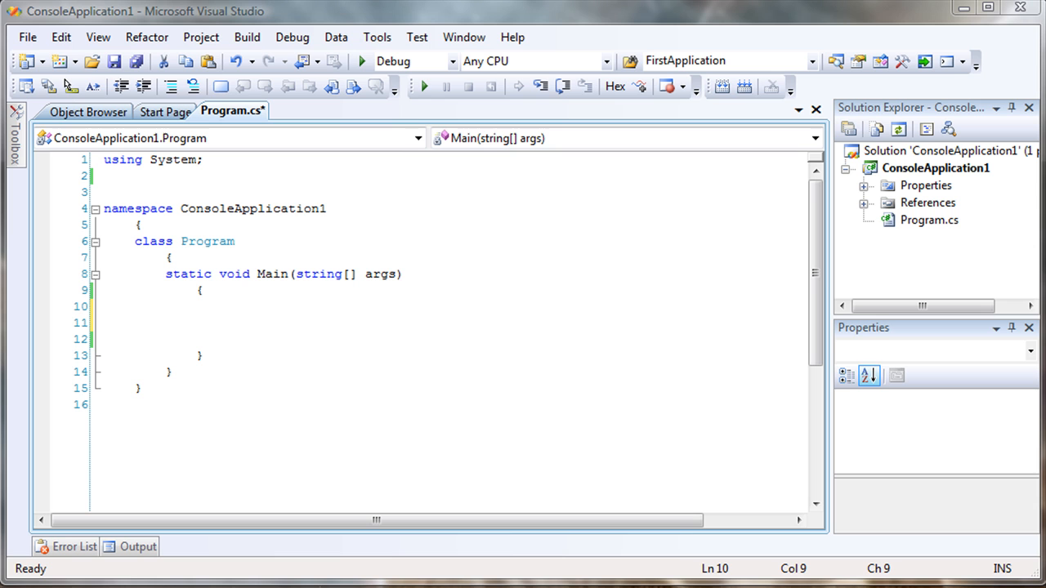
Declare an int array named nums inside Main
click(167, 307)
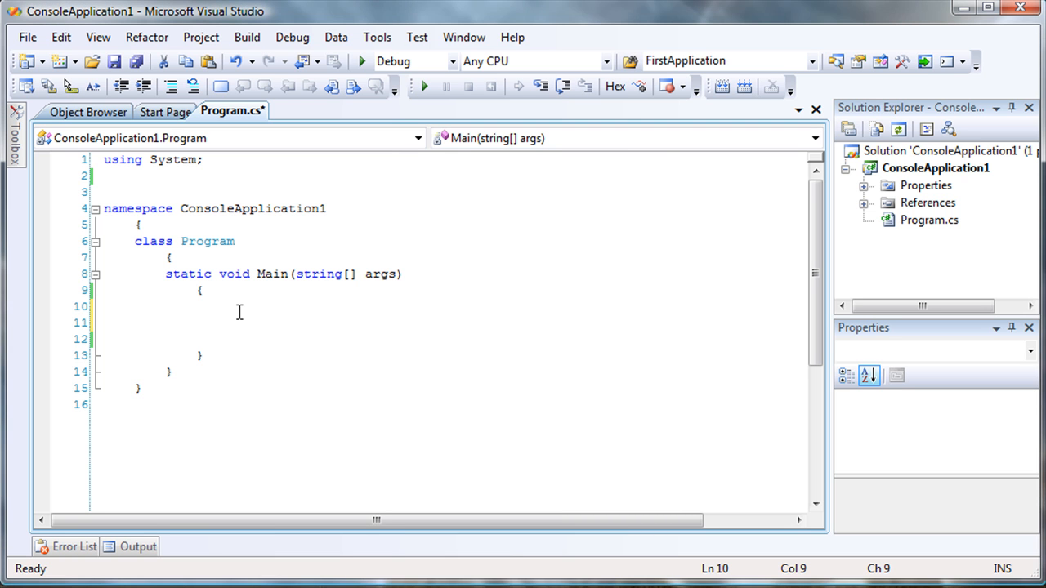
click(167, 307)
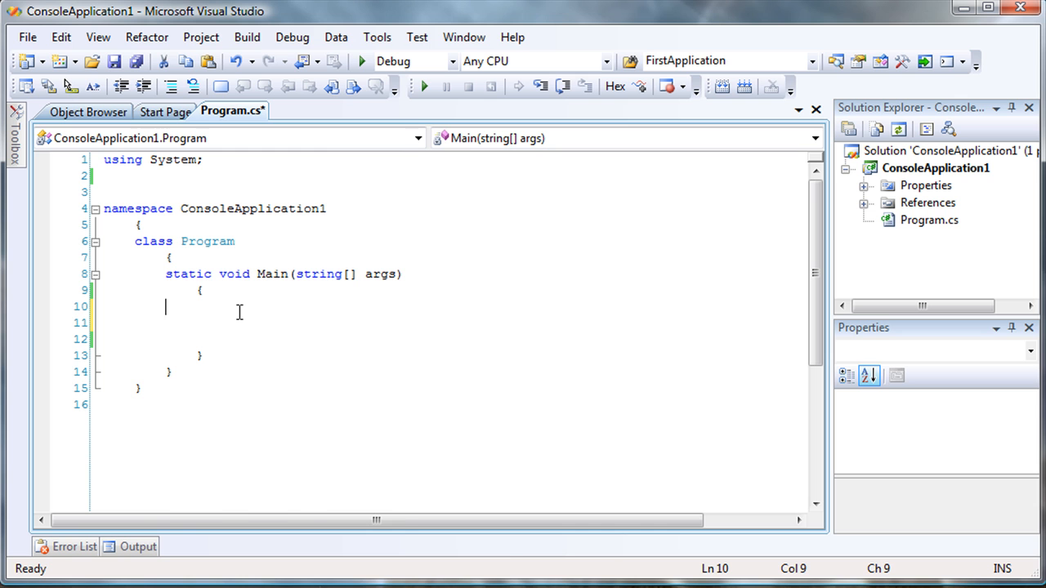
text(int[])
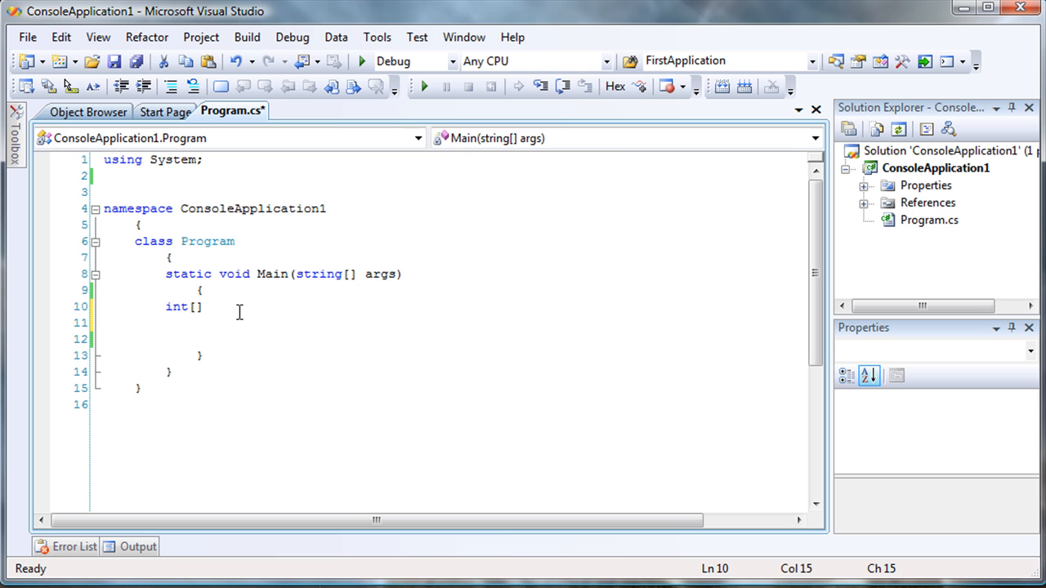
text(nu)
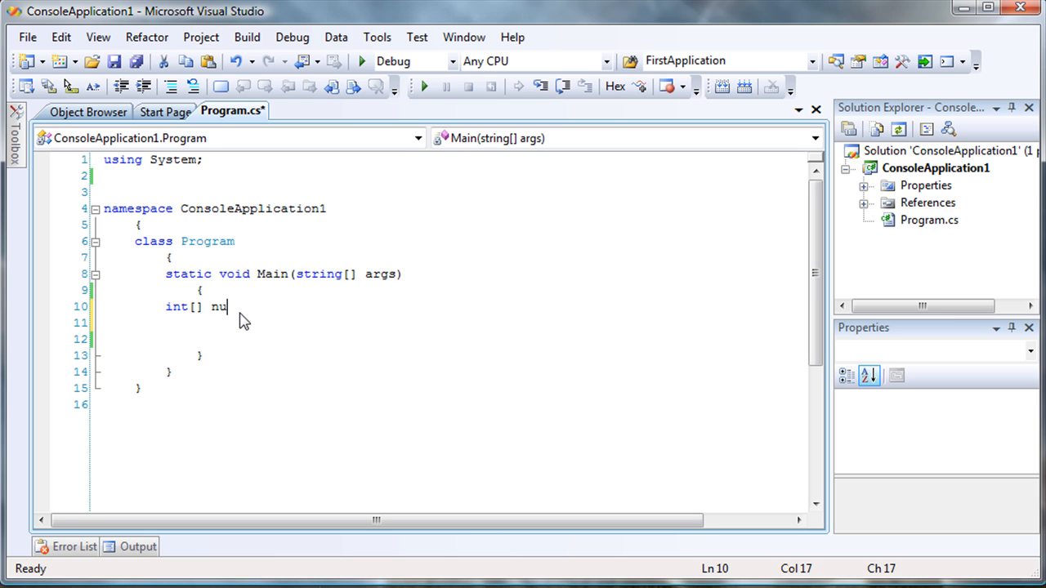
text(ms;)
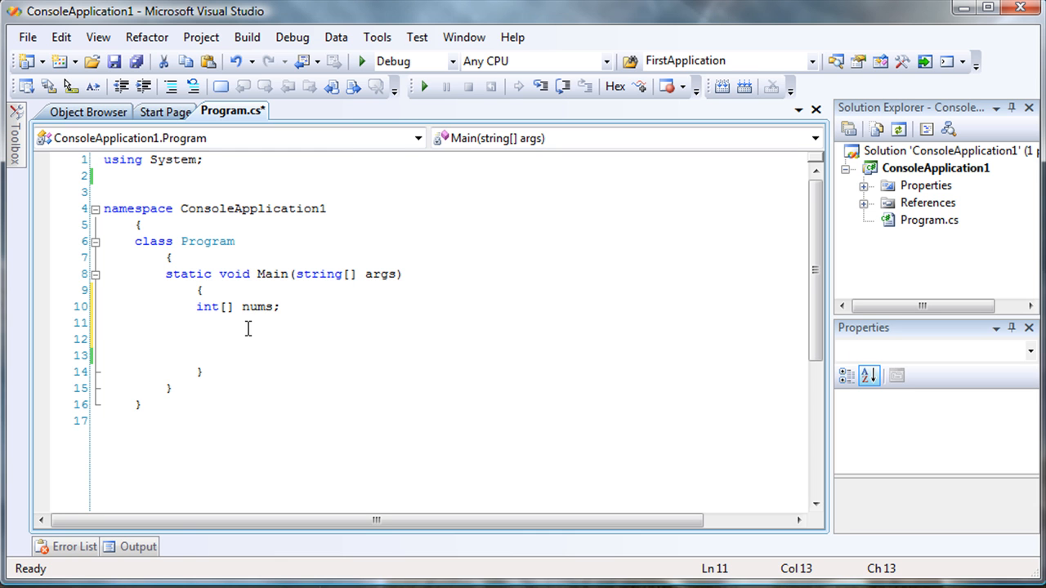
Allocate the array with nums = new int[10]
text(nums =)
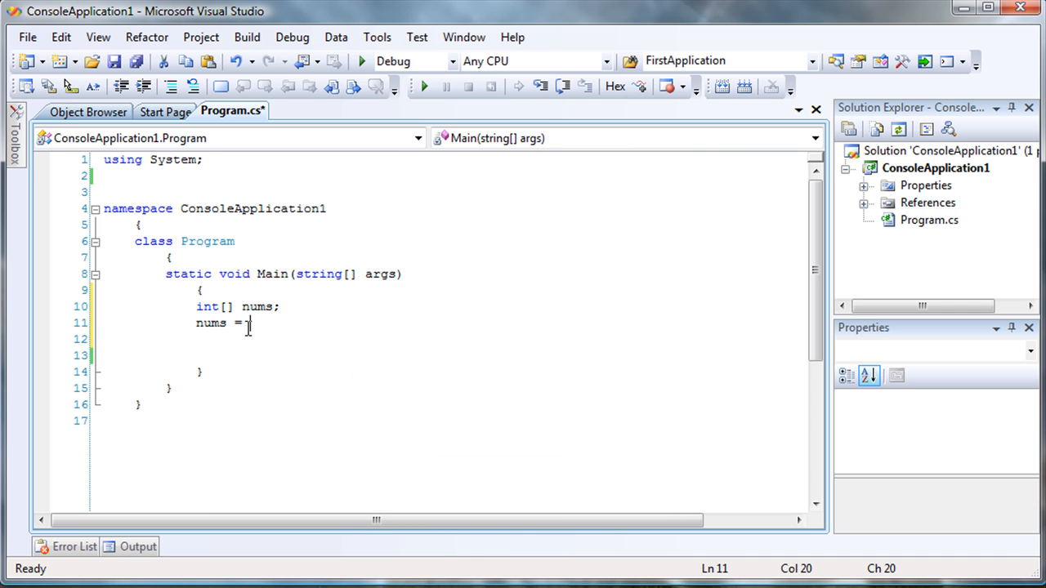
text(new [])
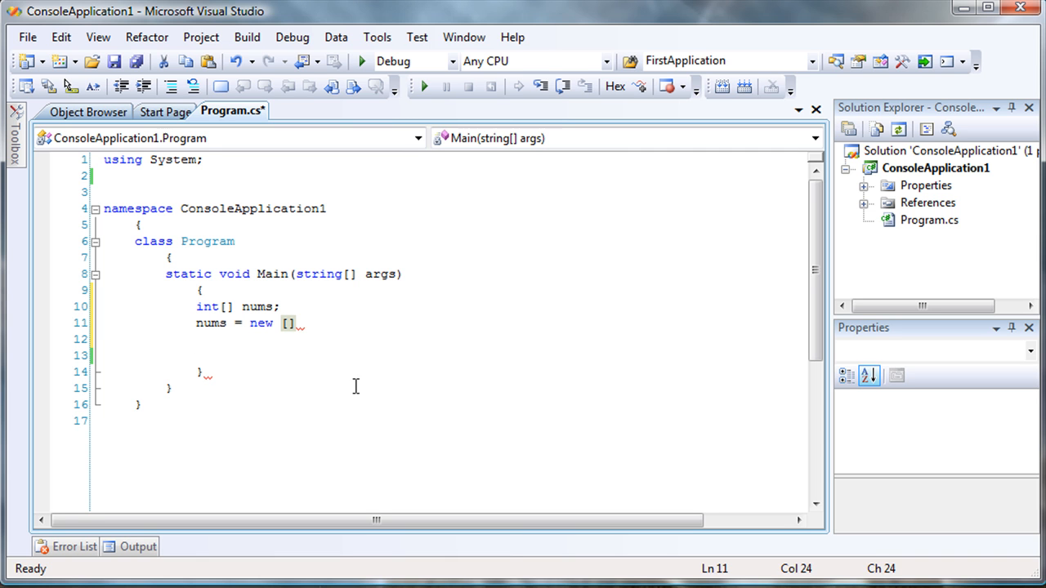
text(int)
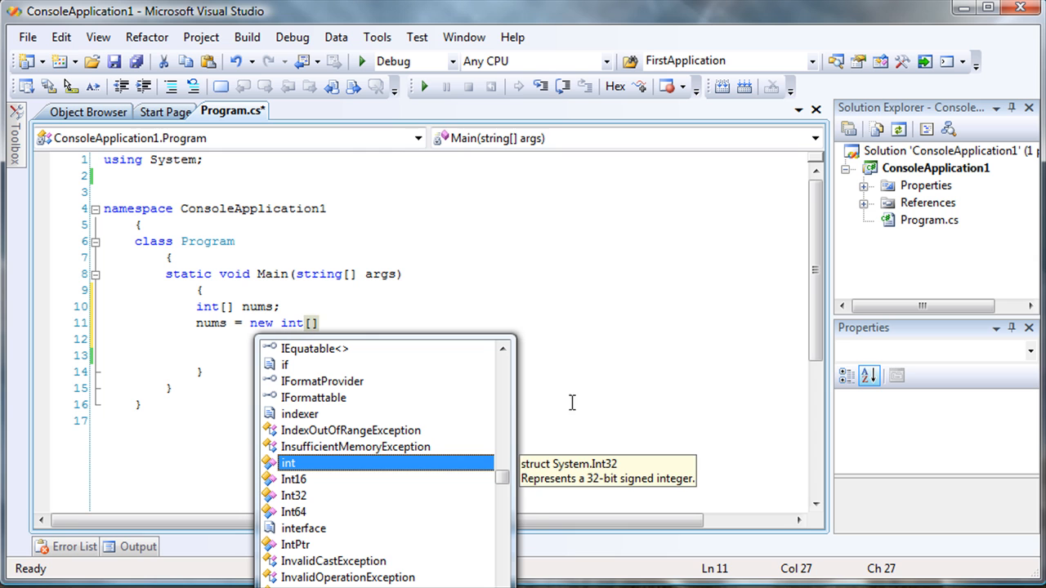
key(Escape)
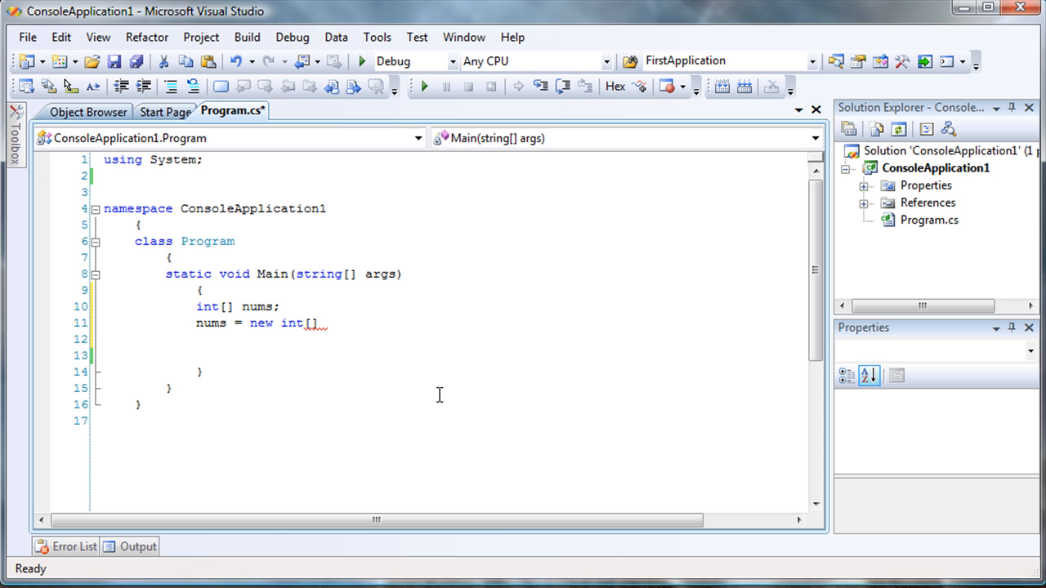
text(10)
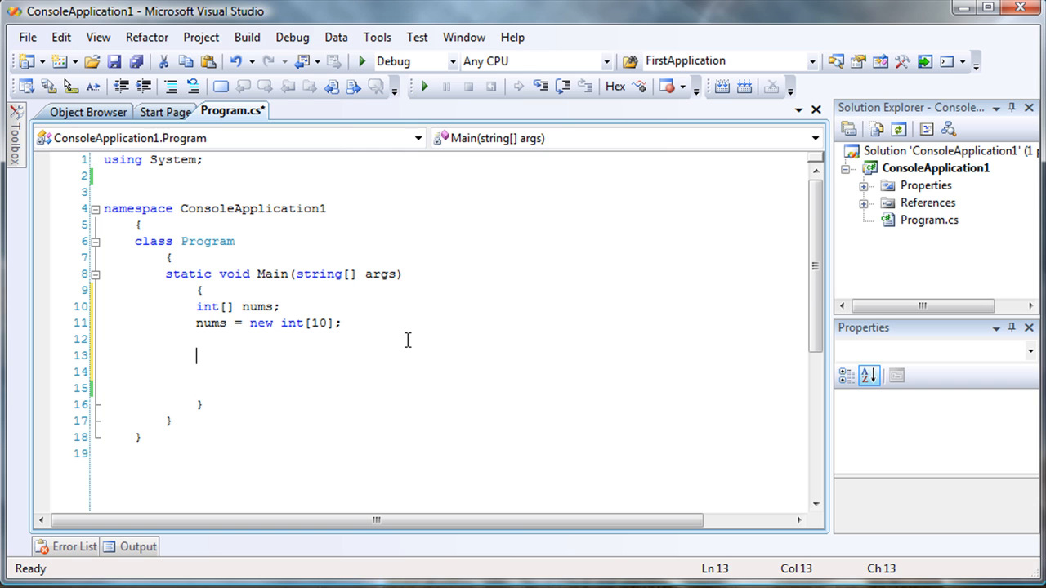
Begin an element assignment nums[0] on a new line below the allocation
text(nums.)
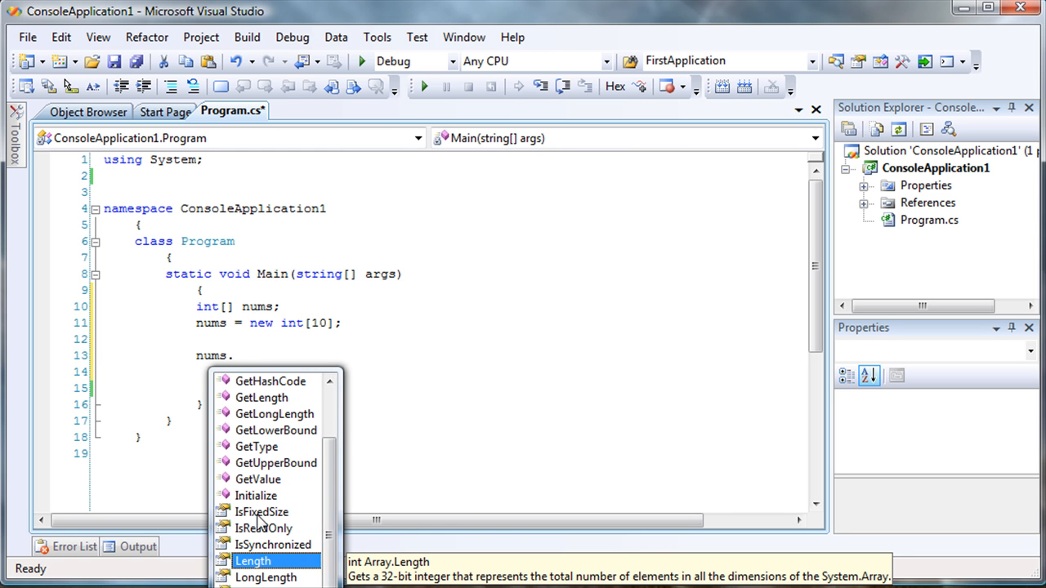
key(Escape)
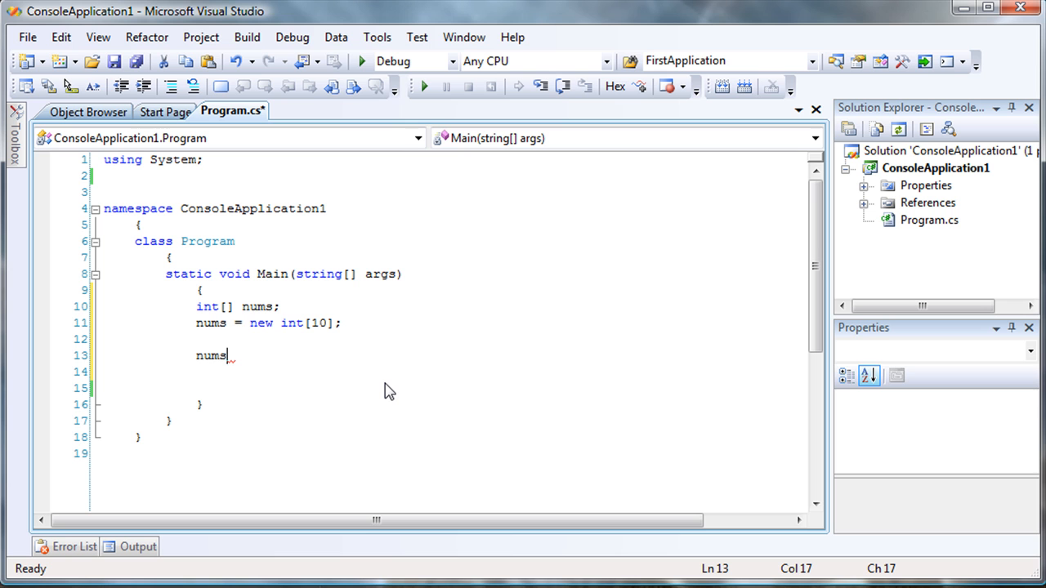
text([0])
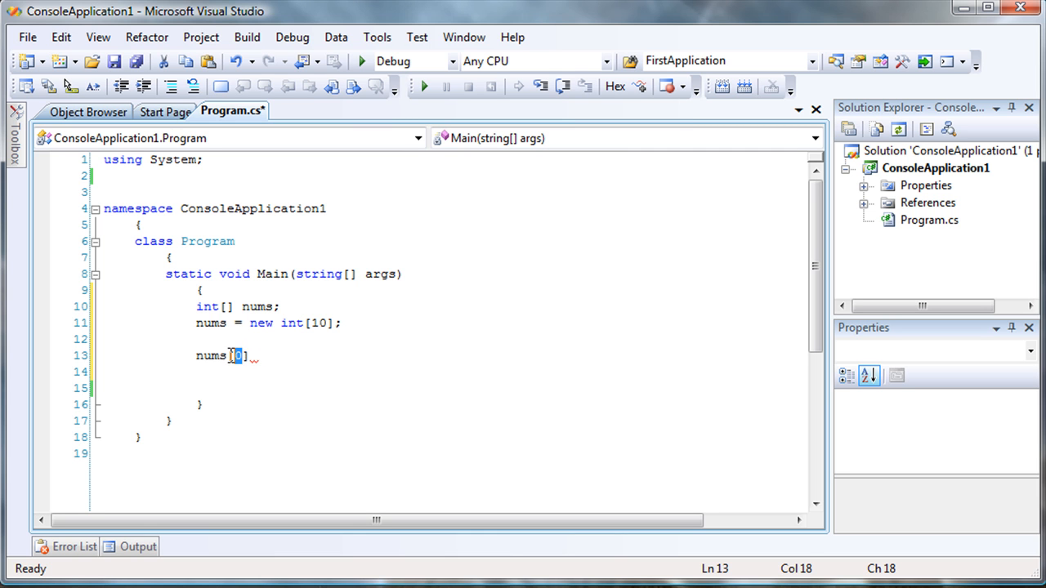
Assign nums[0] = 0 and nums[1] = 1
text(0)
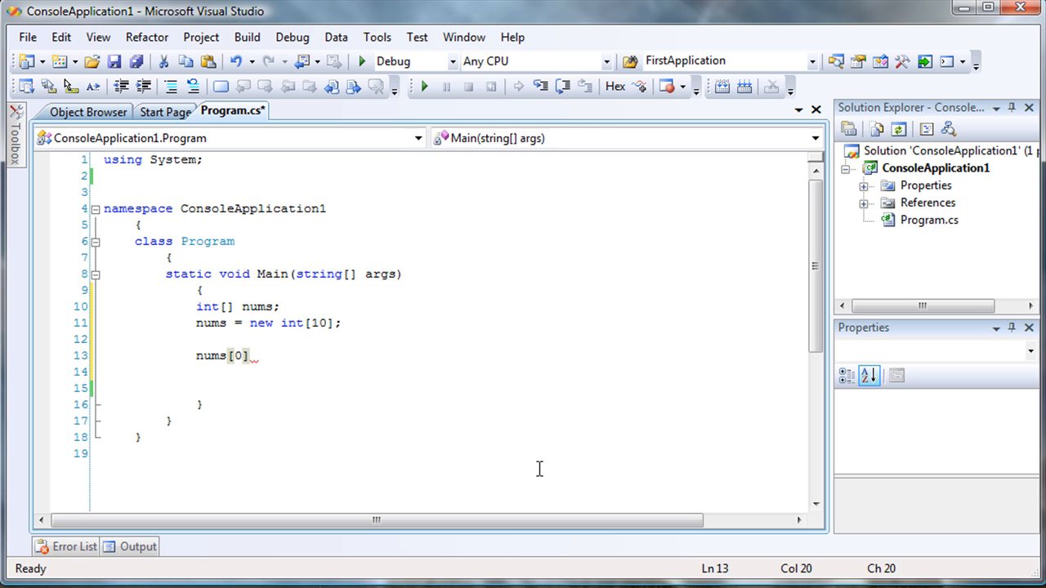
text(=)
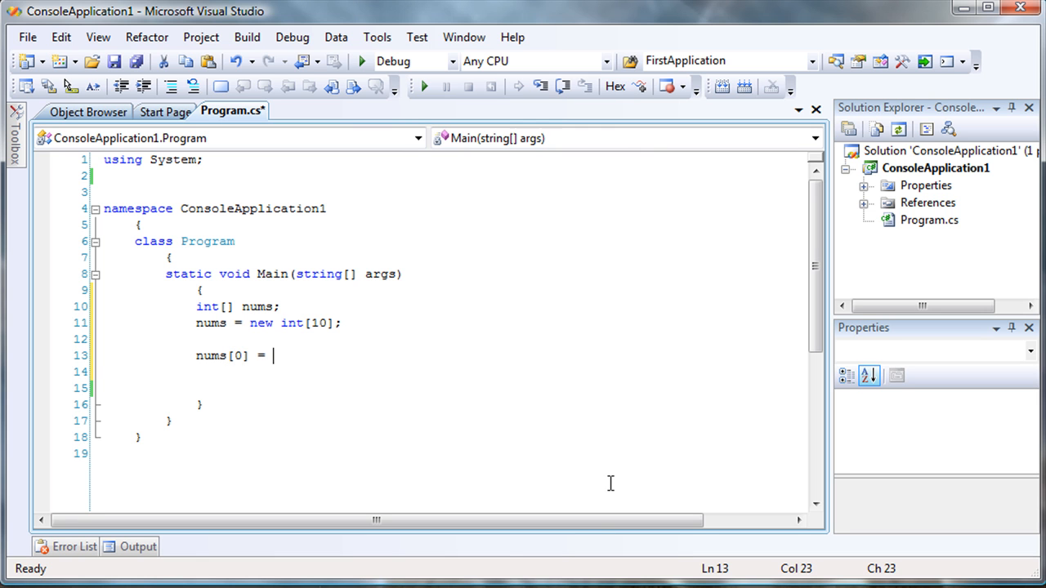
text(0;)
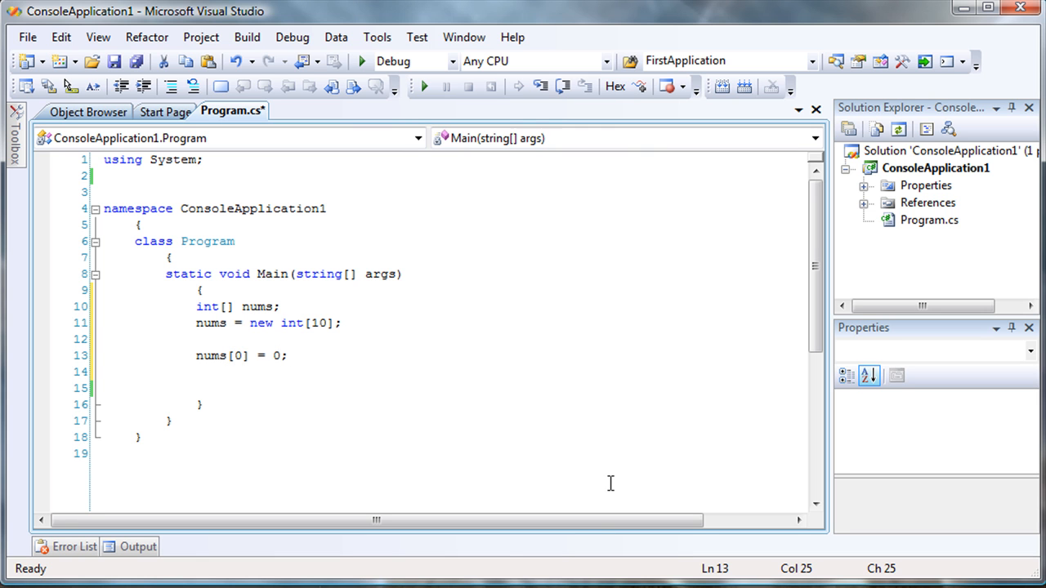
text(numsw)
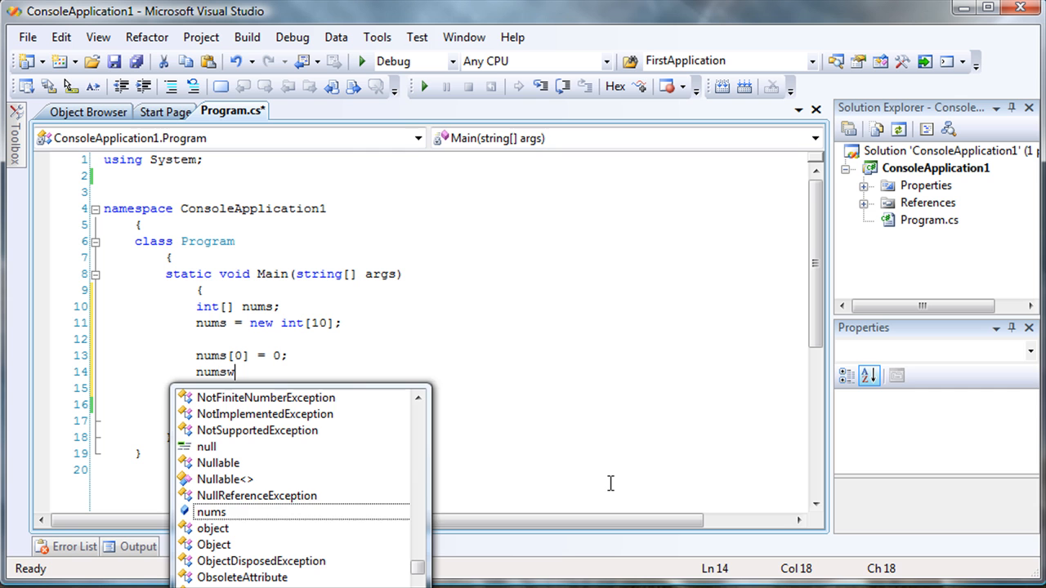
key(backspace)
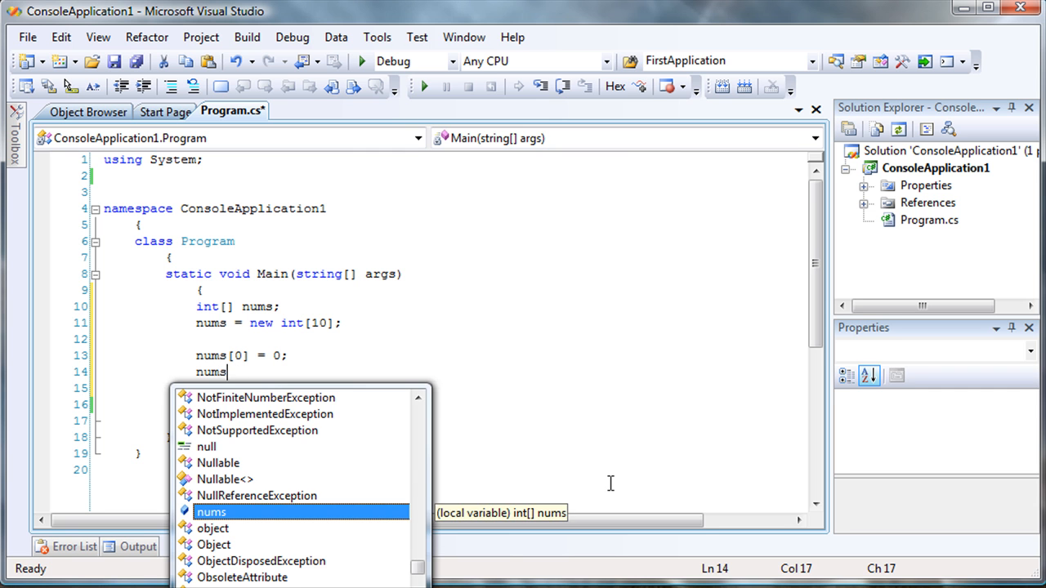
text([1])
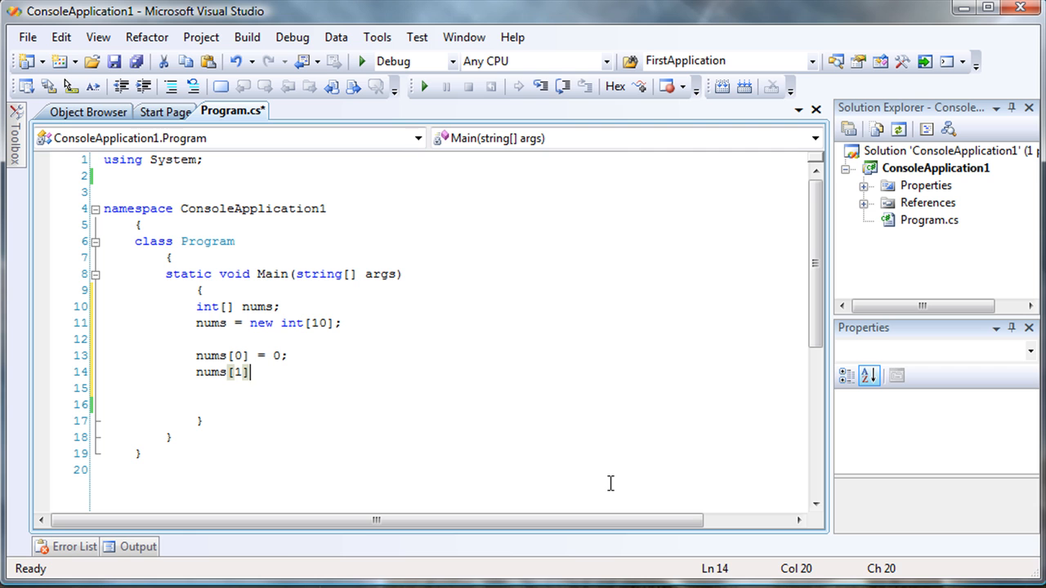
text(= 1)
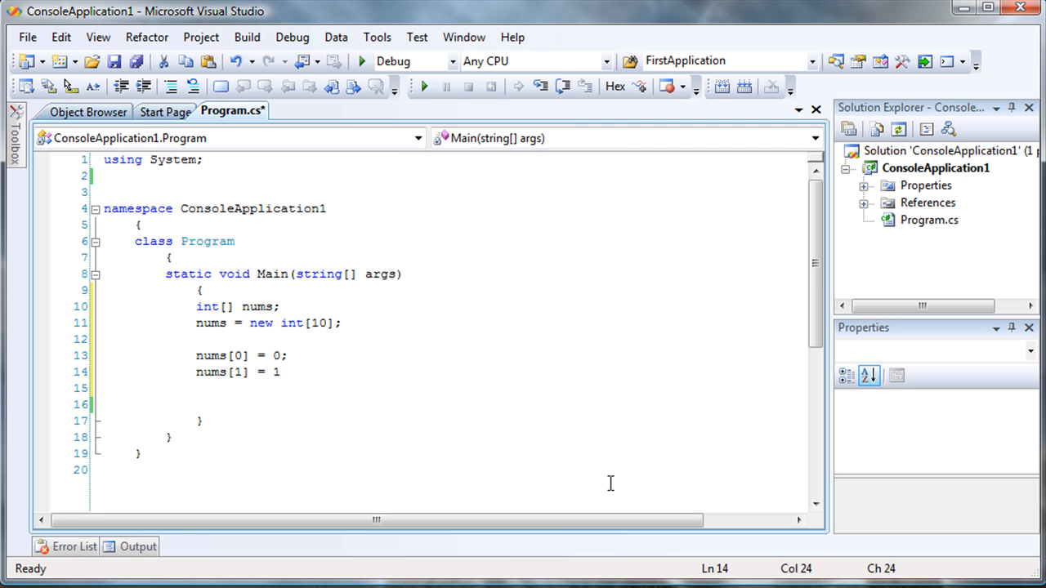
Assign nums[2] = 2000 and nums[3] = 5000, then begin a Console statement
text(num)
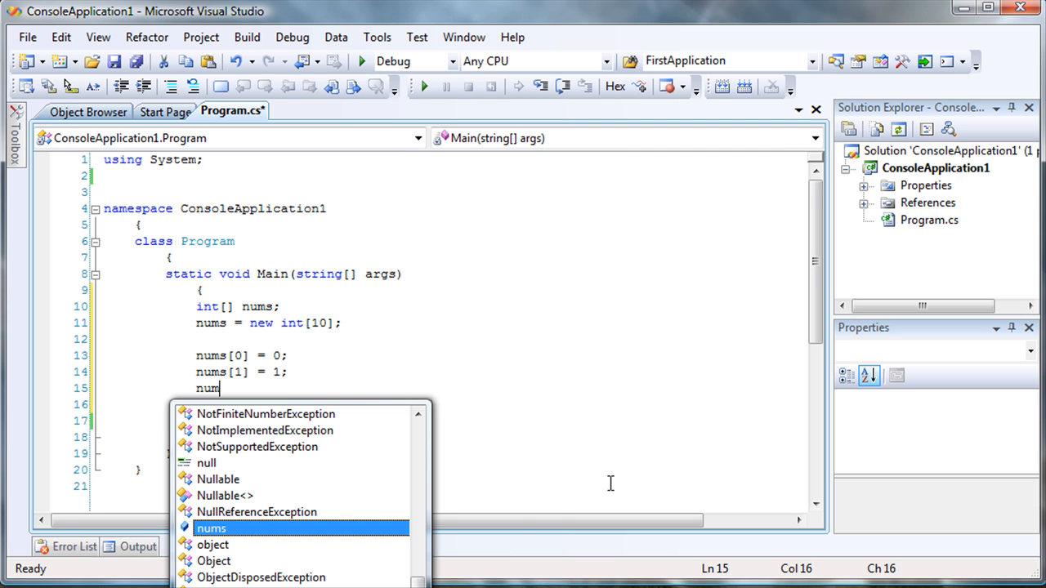
text(s[2] =)
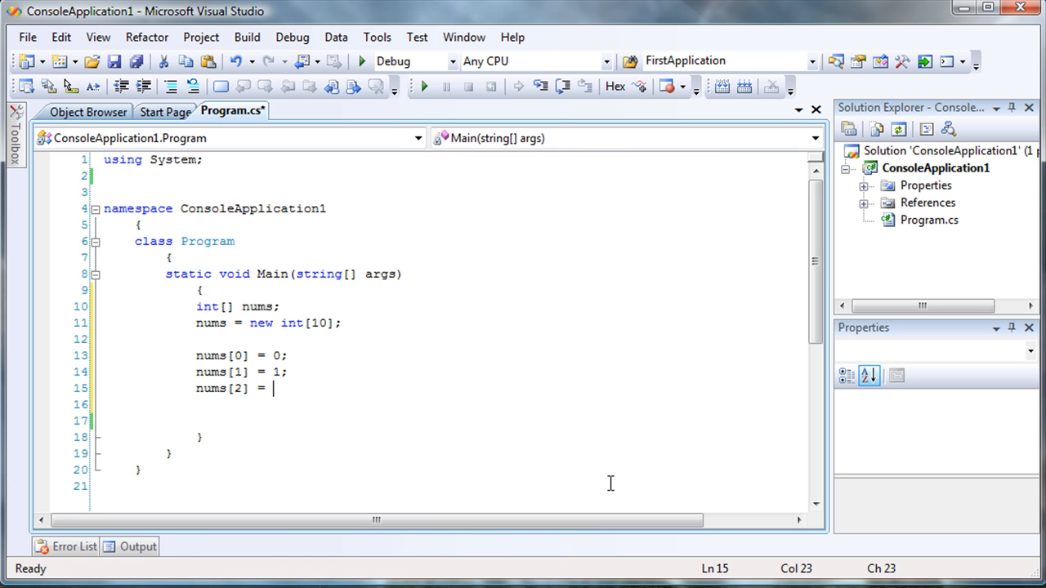
text(300)
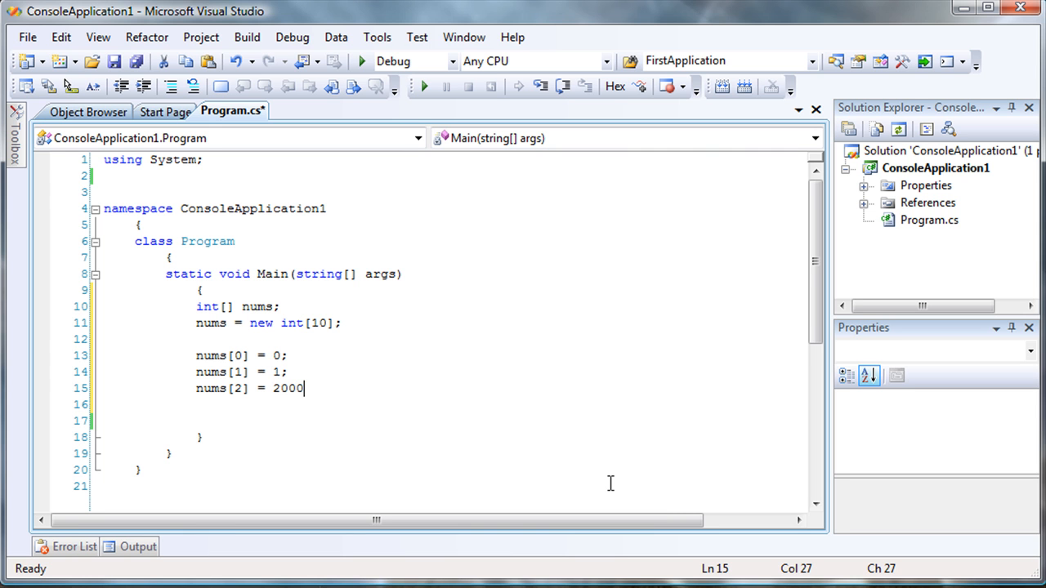
text(nums)
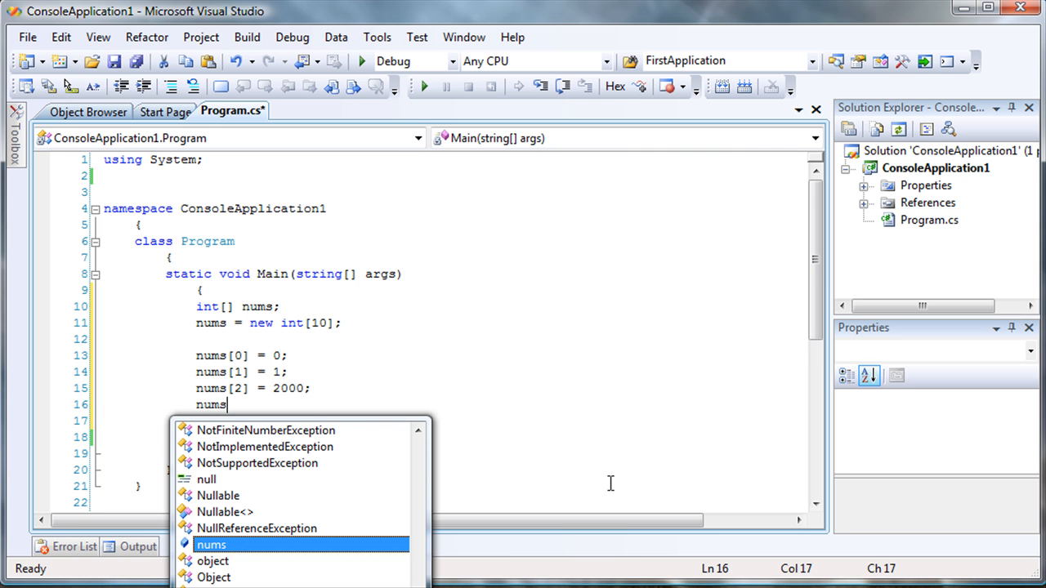
text([3])
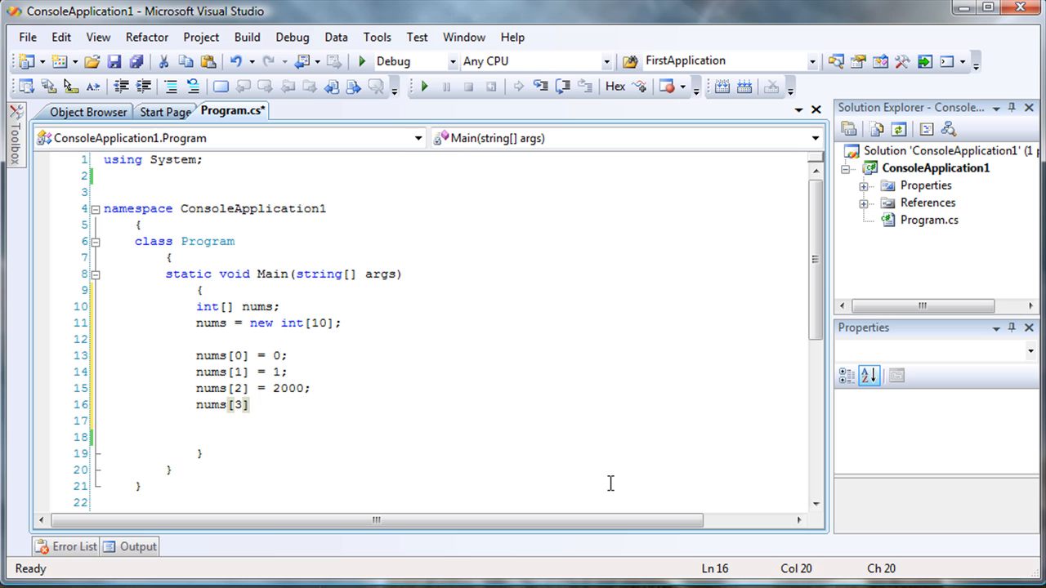
text(= 5)
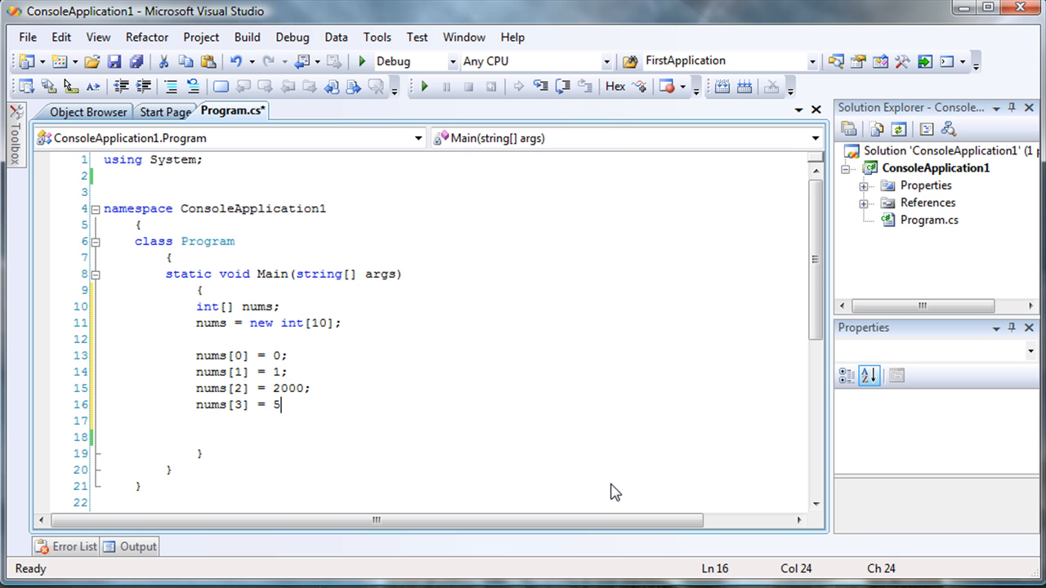
text(000;)
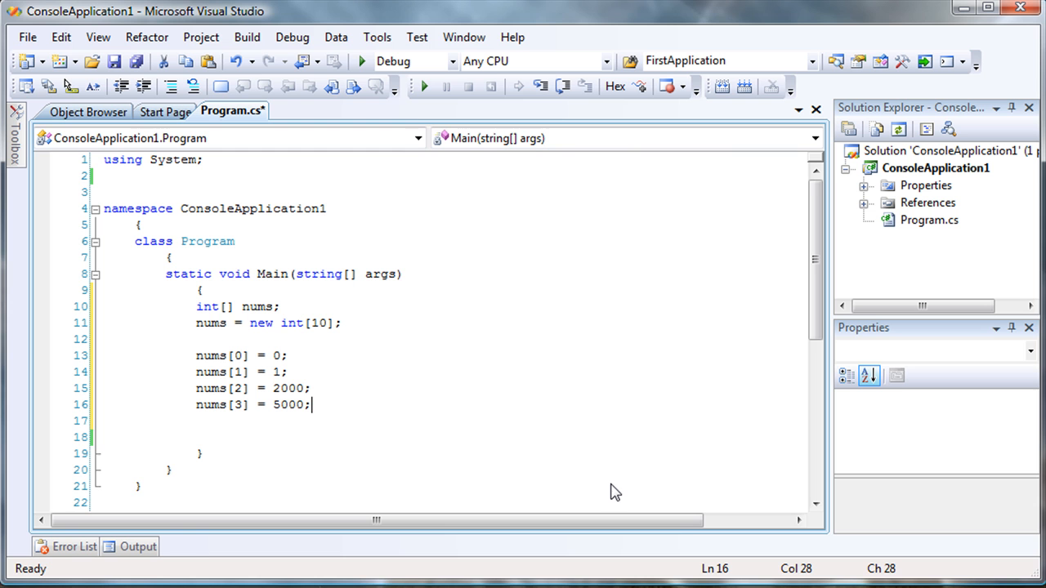
text(cons)
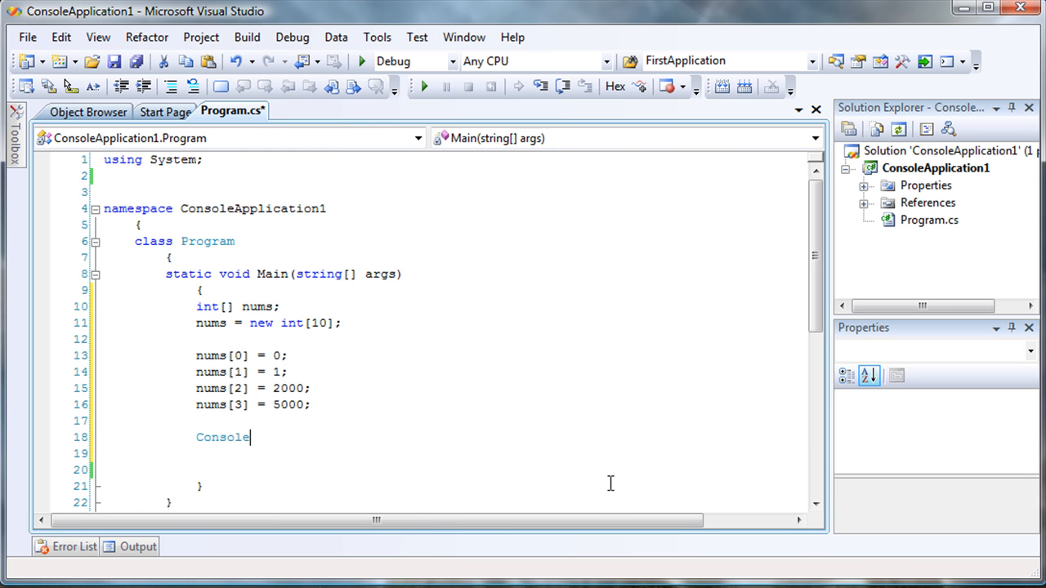
Write Console.WriteLine(nums[2]); followed by Console.Read(); and save Program.cs
text(.WriteLine()
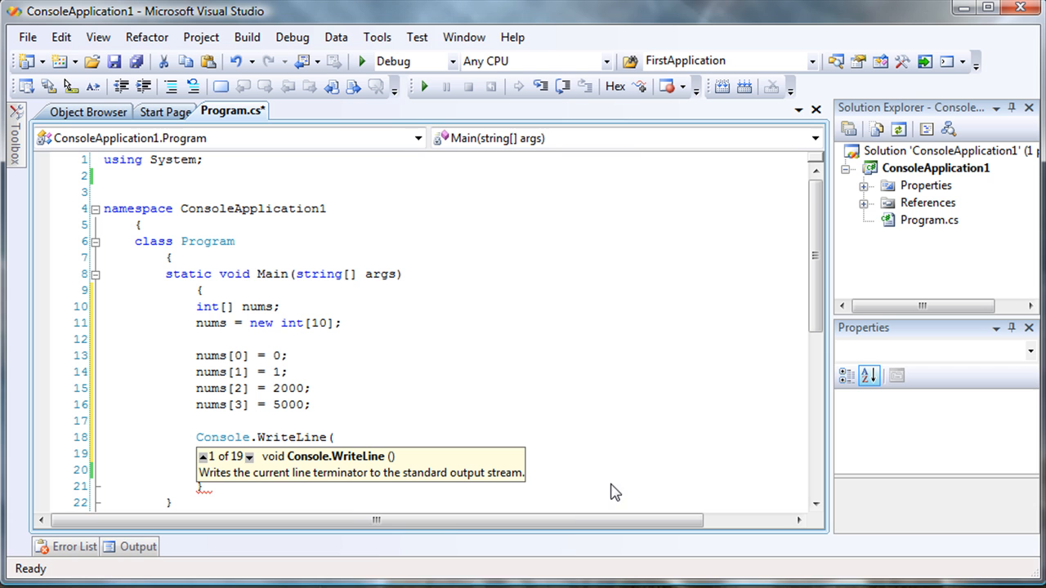
text(nums)
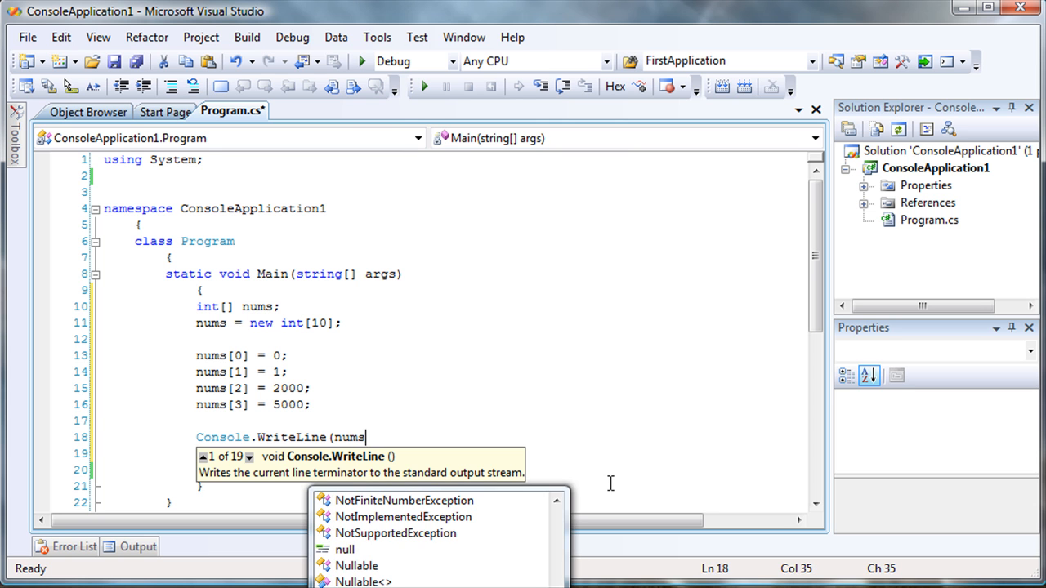
text([2)
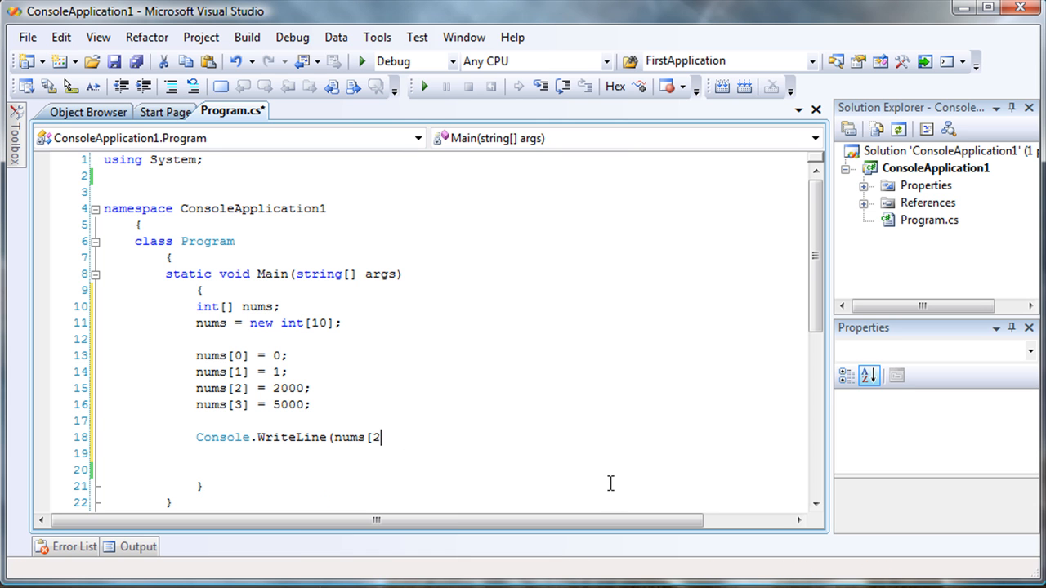
text(]).)
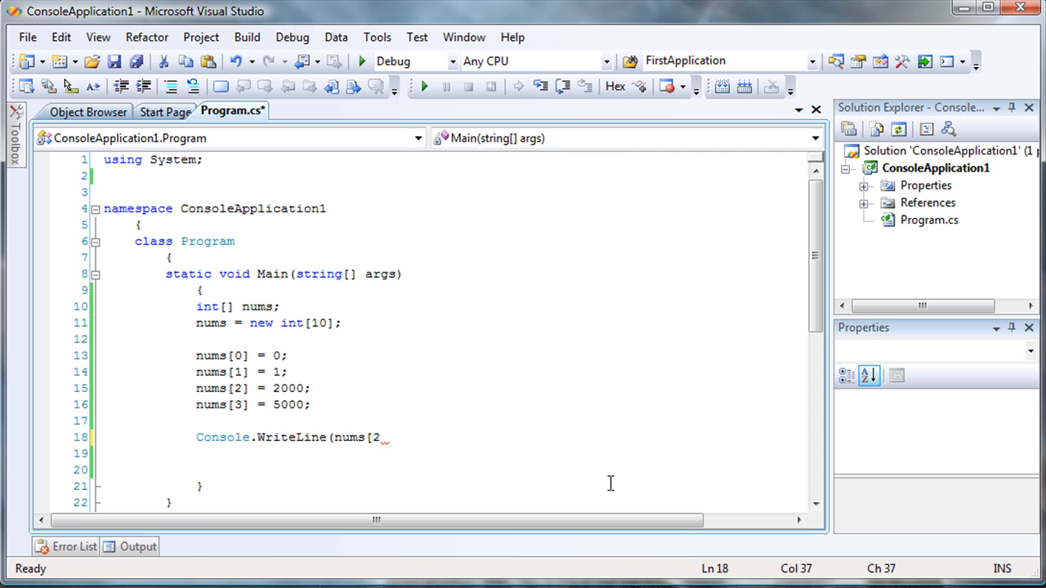
mouse_move(419, 438)
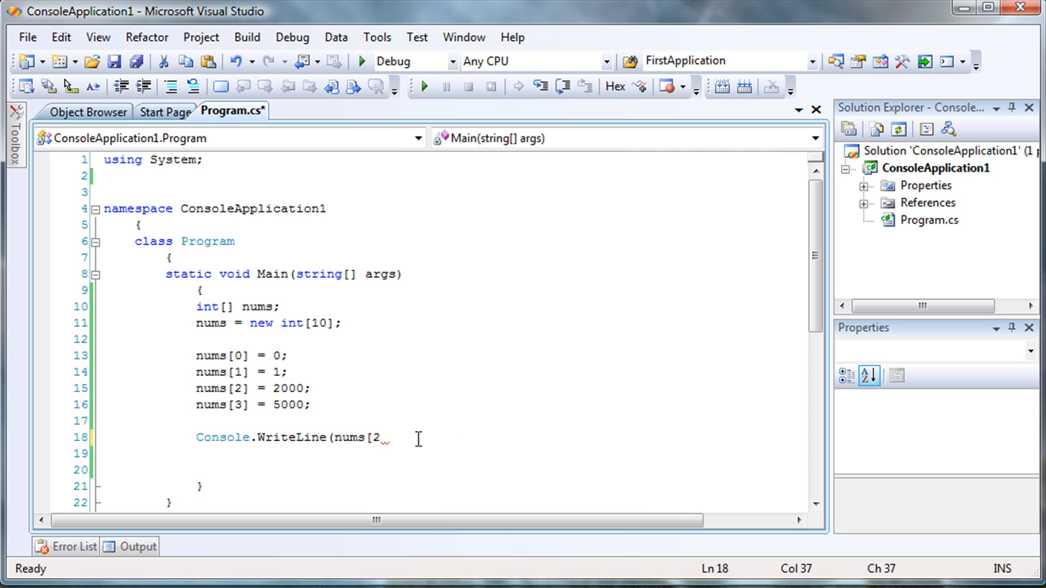
text(])
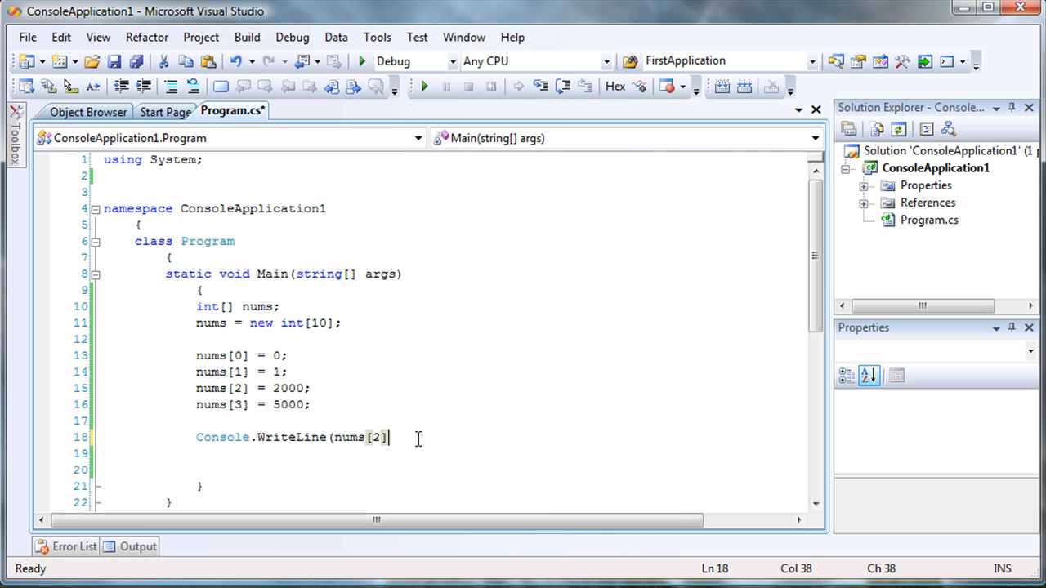
text();)
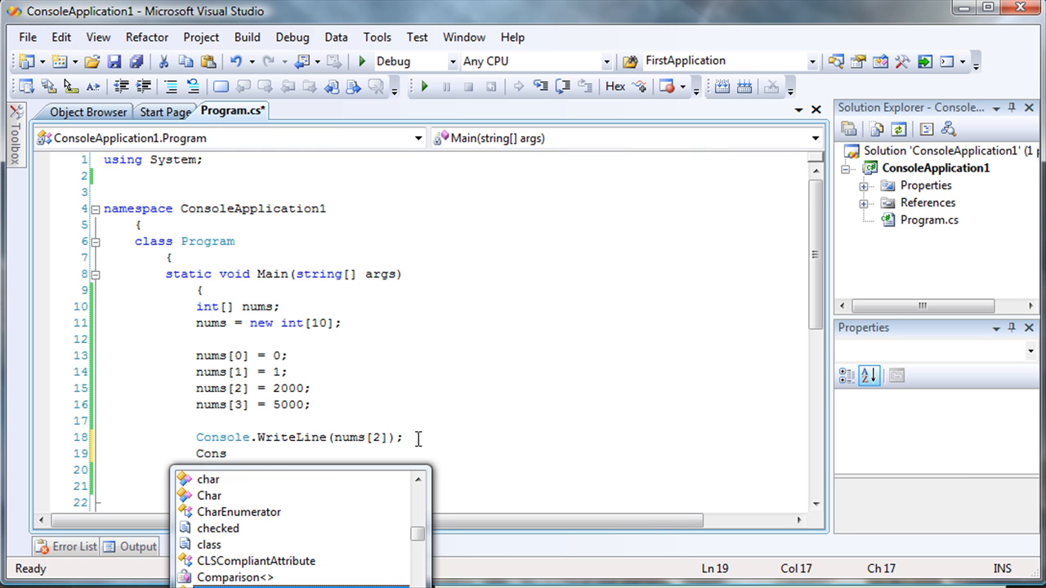
text(Console.Read();)
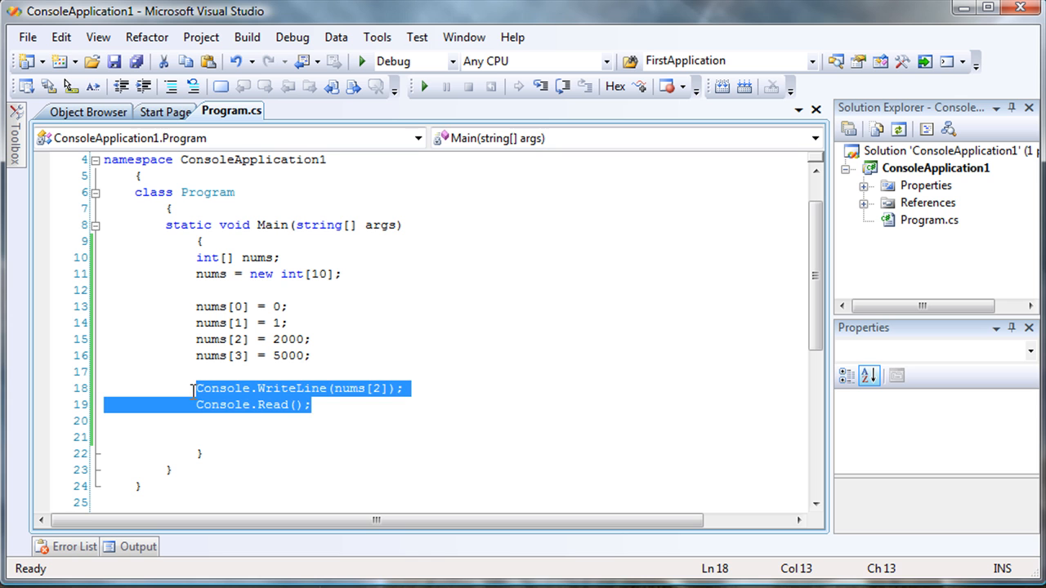
Write a foreach (int i in nums) loop that prints each value with Console.WriteLine(i)
text(fo)
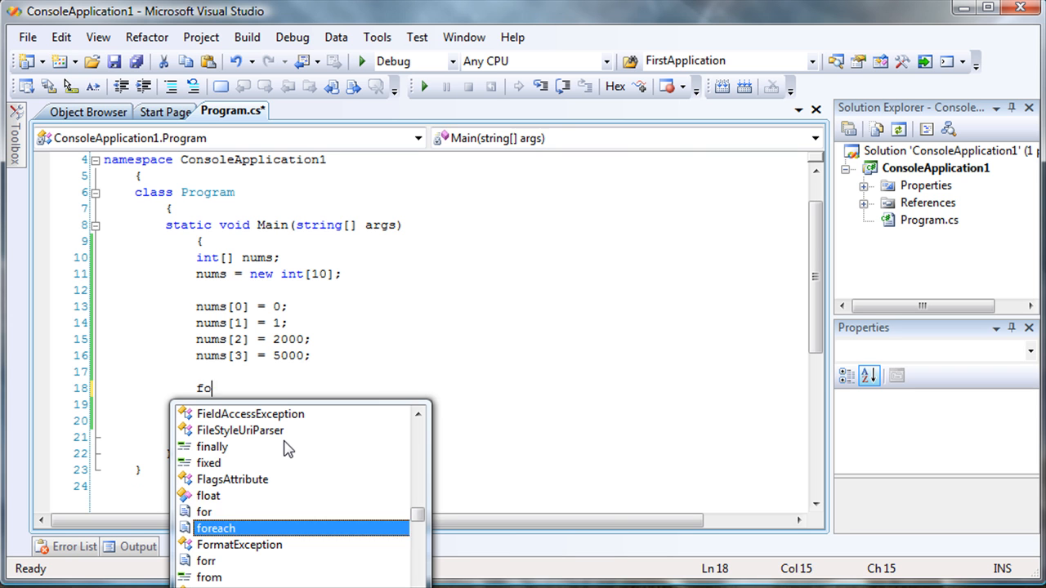
text(reach()
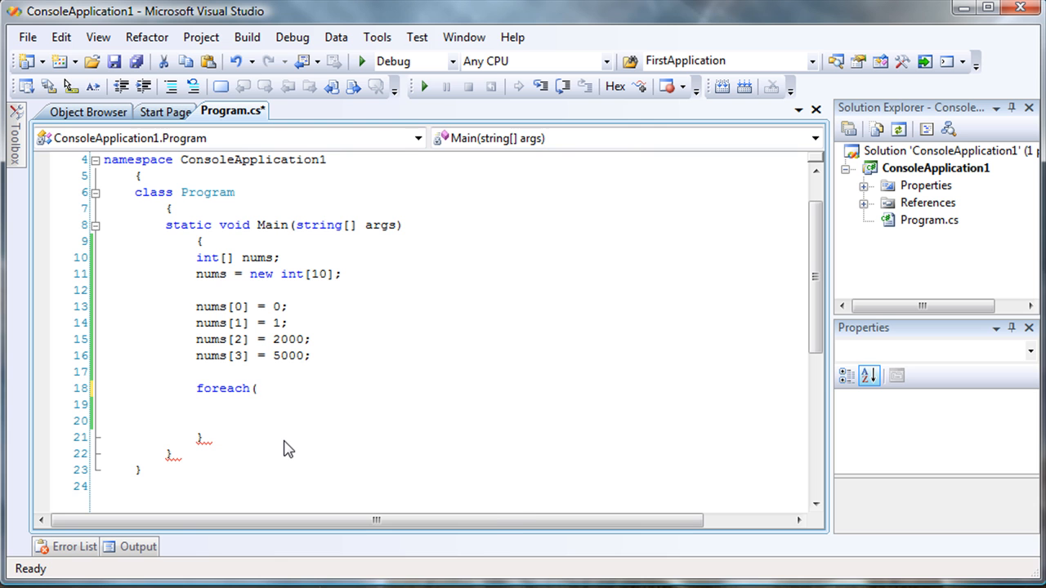
text(int i)
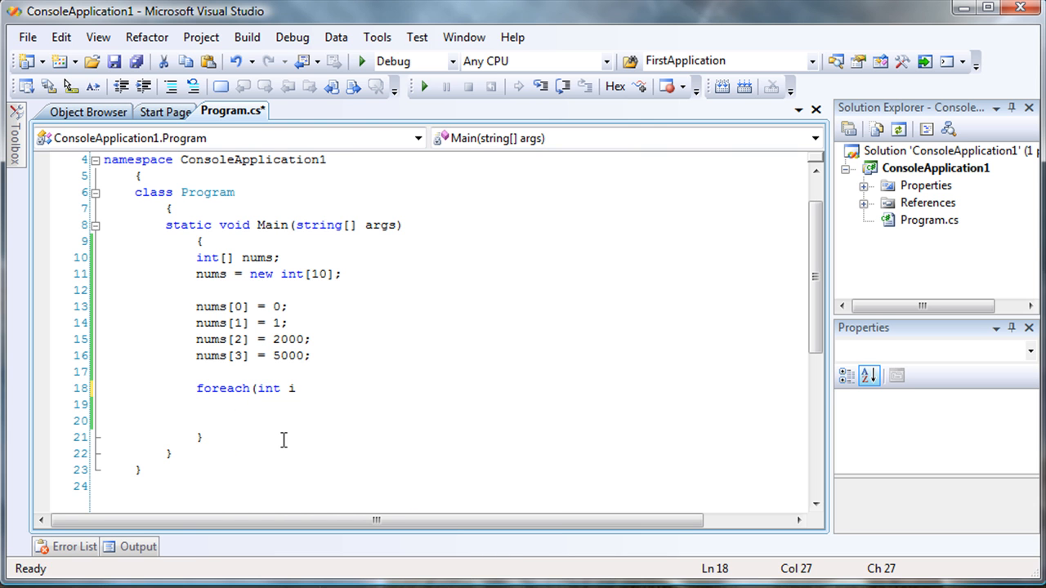
text(in nums))
click(449, 404)
text({)
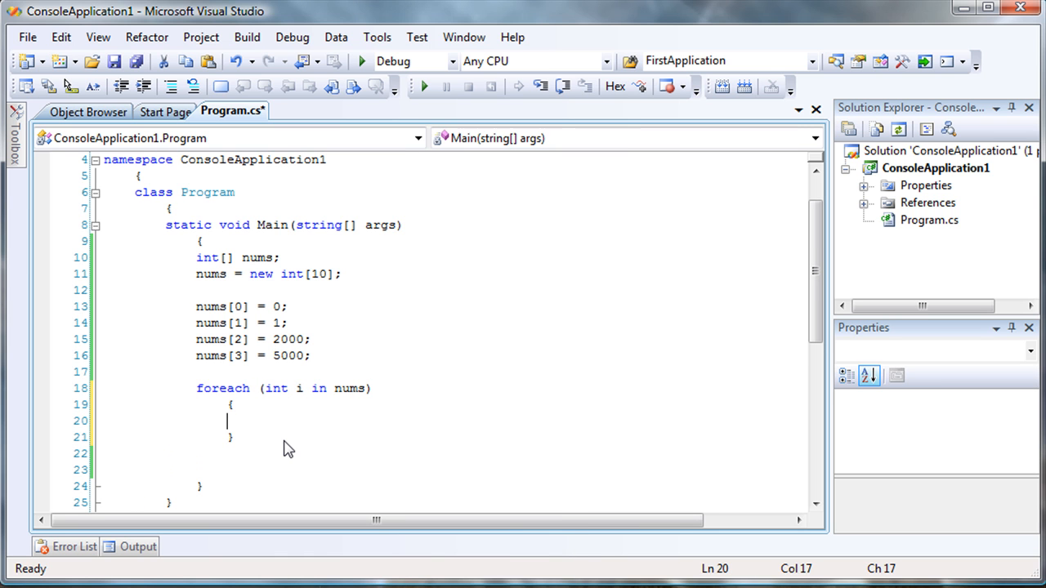
text(Console.WriteLine()
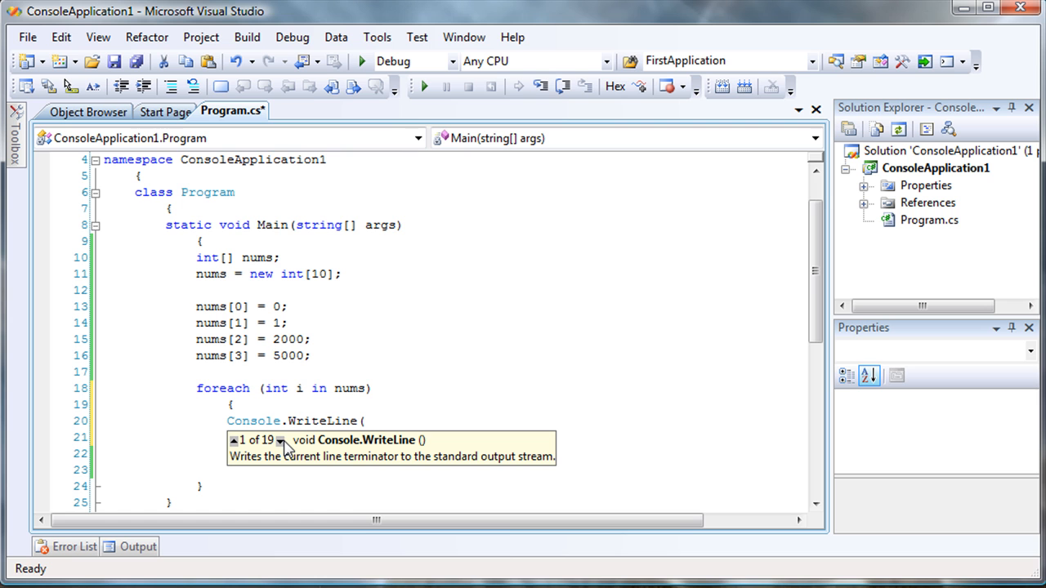
text(i)
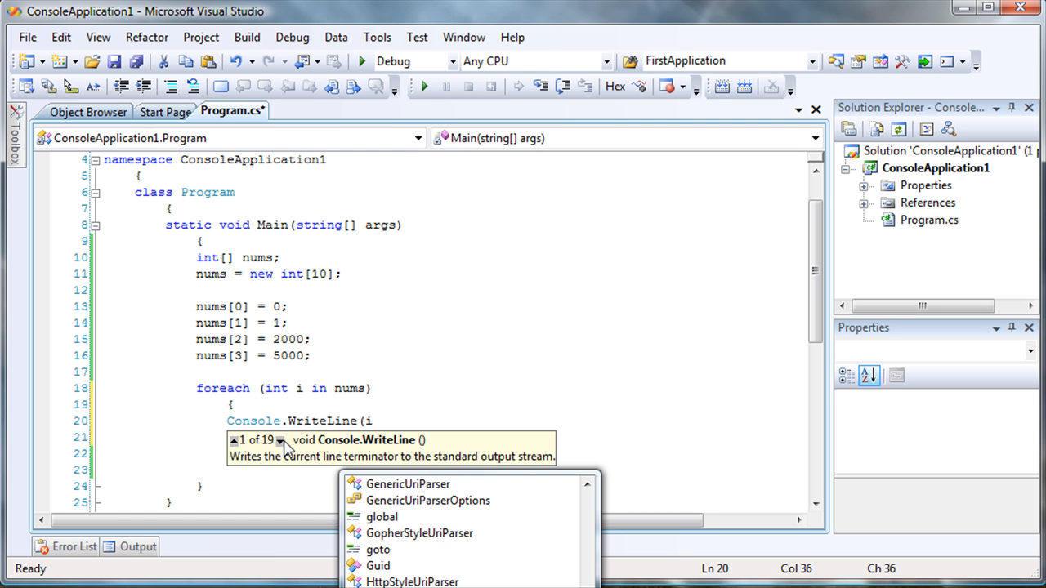
text())
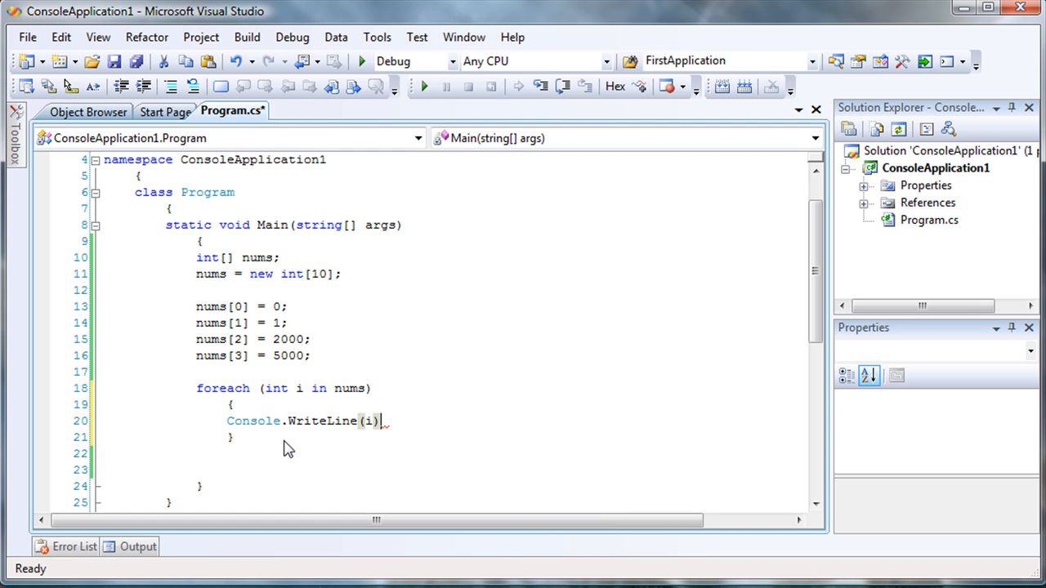
text(;)
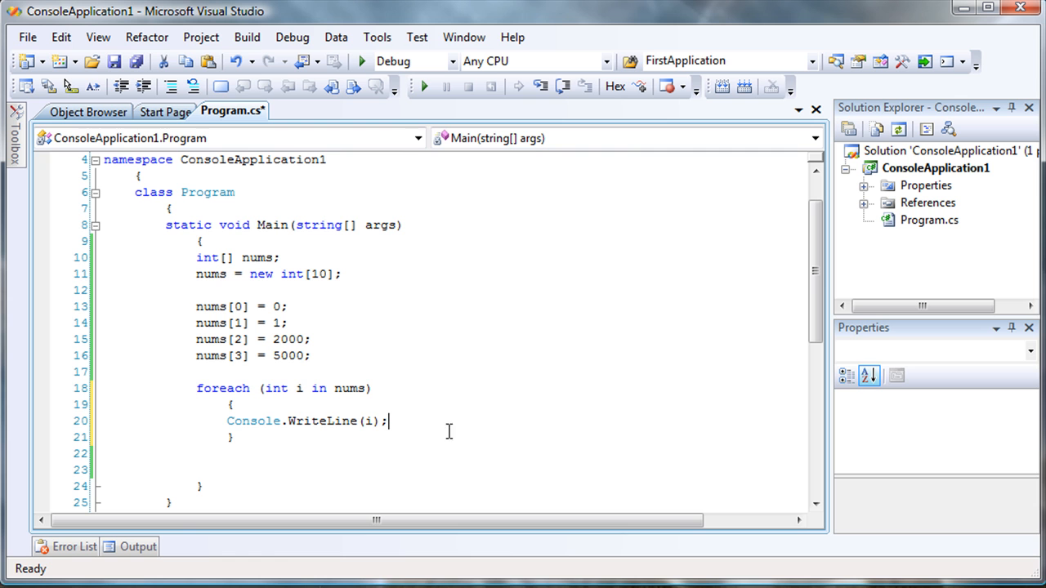
Add Console.Read(); after the loop so the console waits before exiting
text(con)
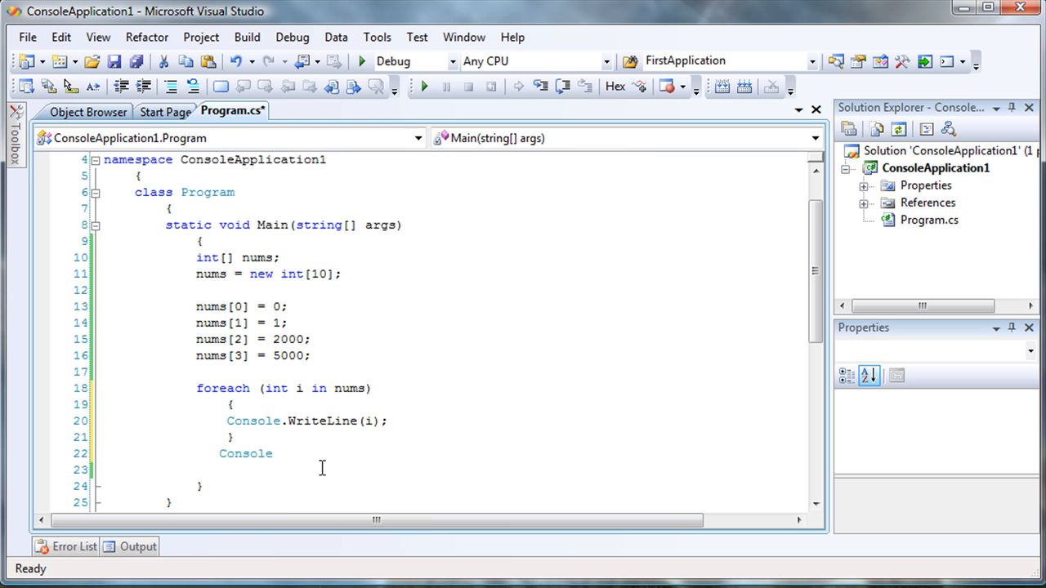
text(.Read())
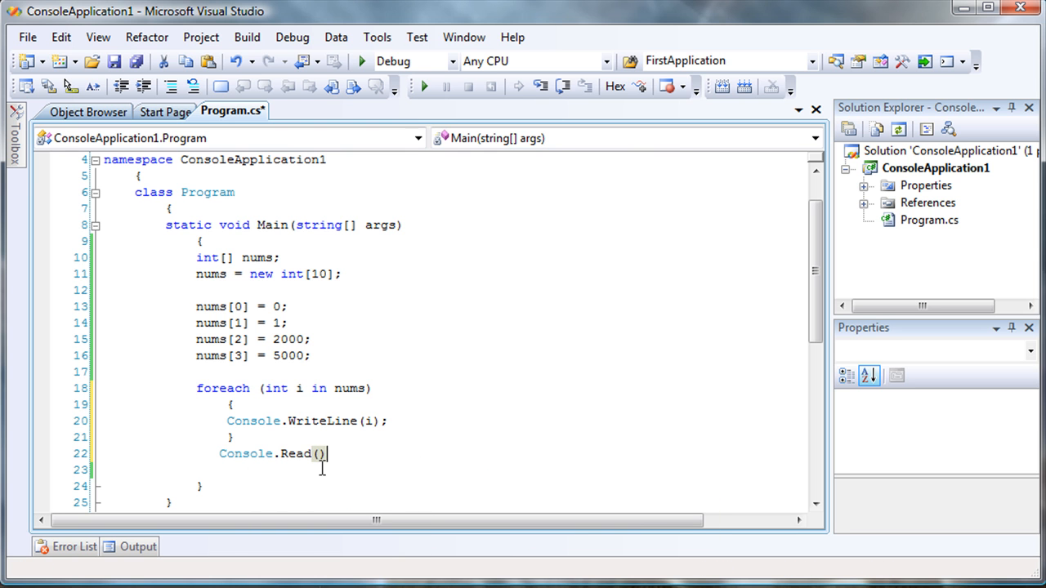
text(;)
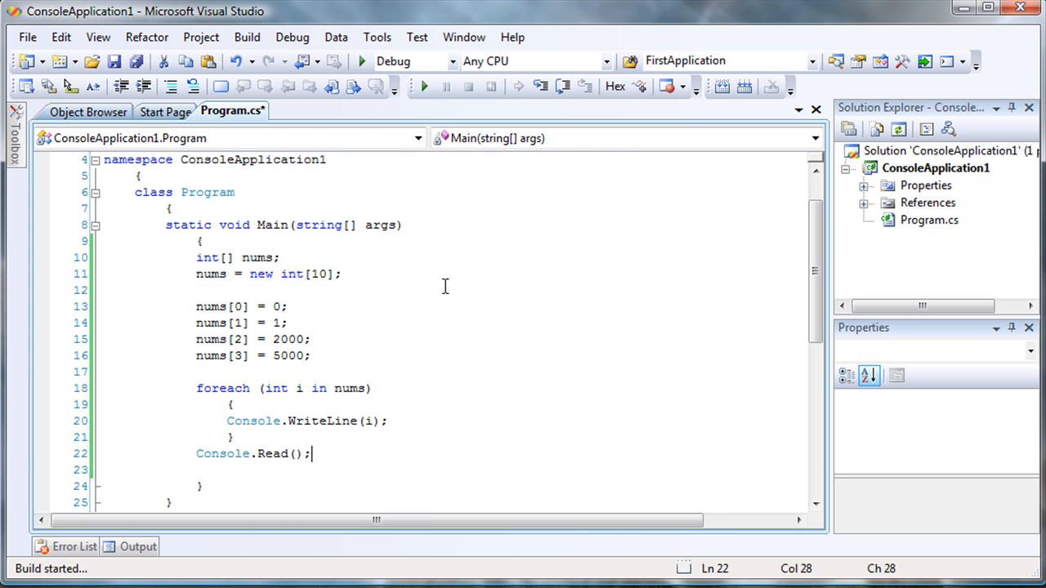
click(423, 85)
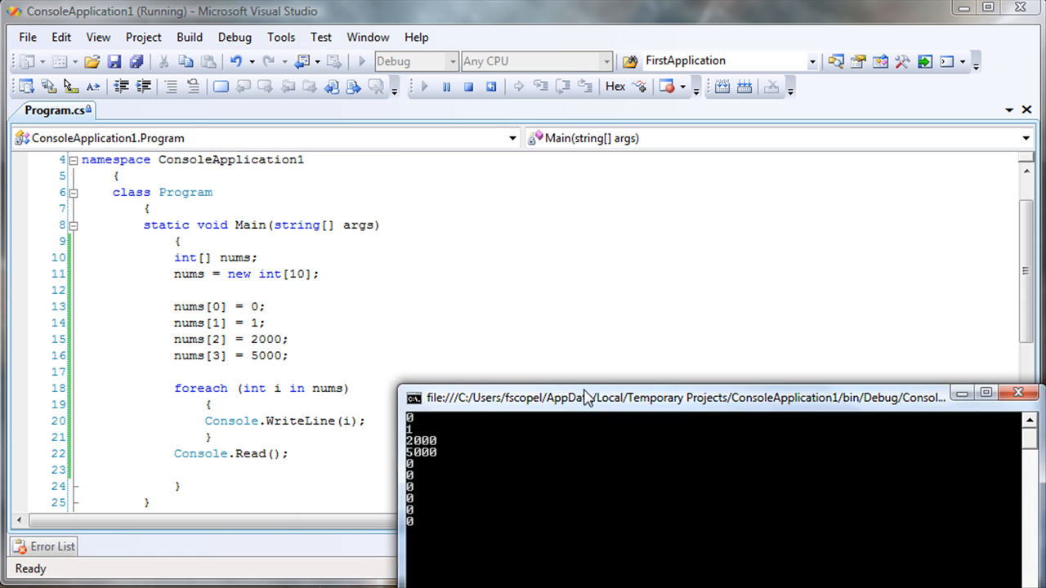
drag(585, 399, 694, 353)
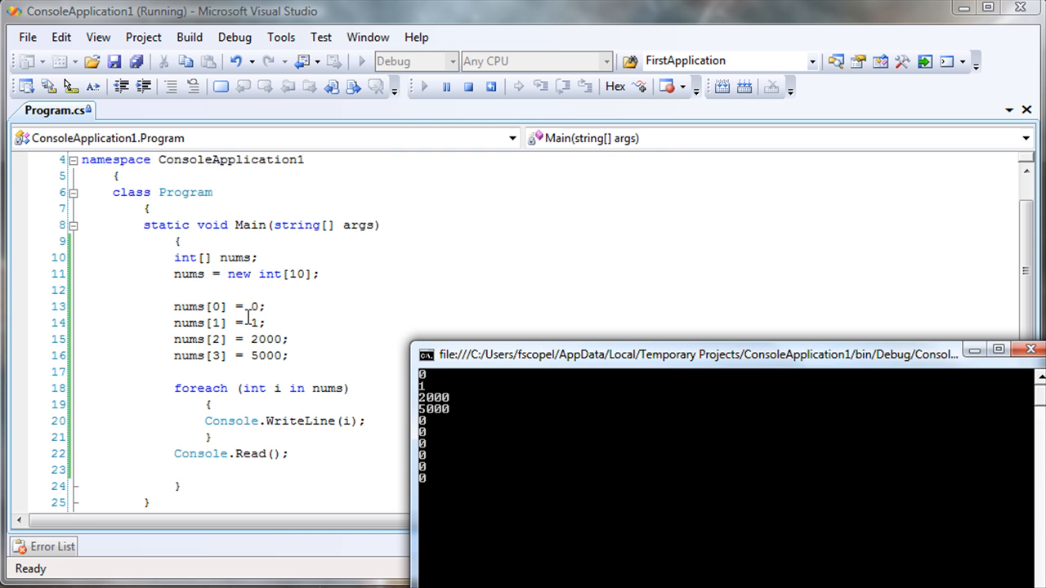
drag(694, 353, 608, 278)
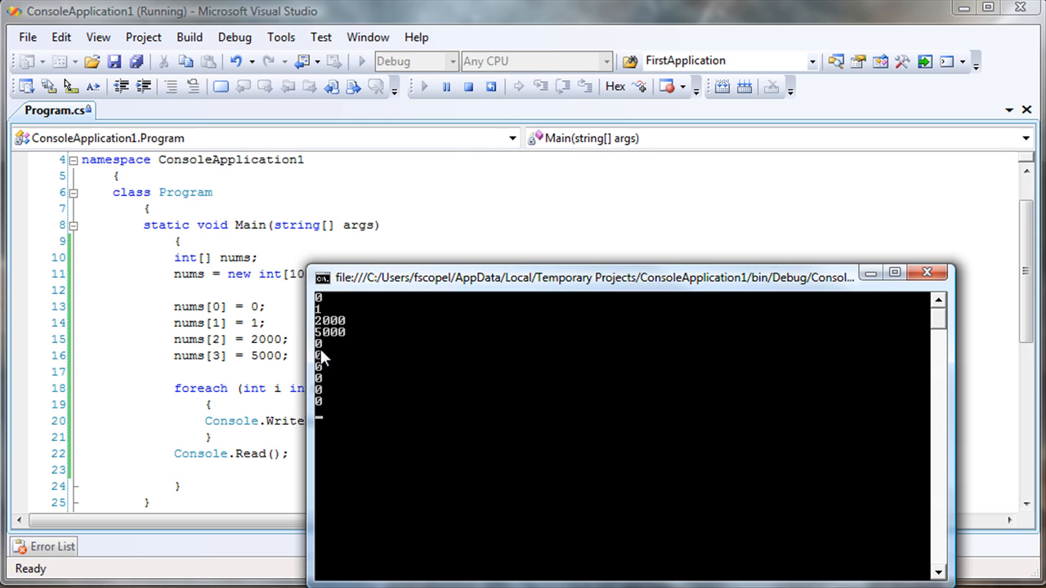
mouse_move(324, 352)
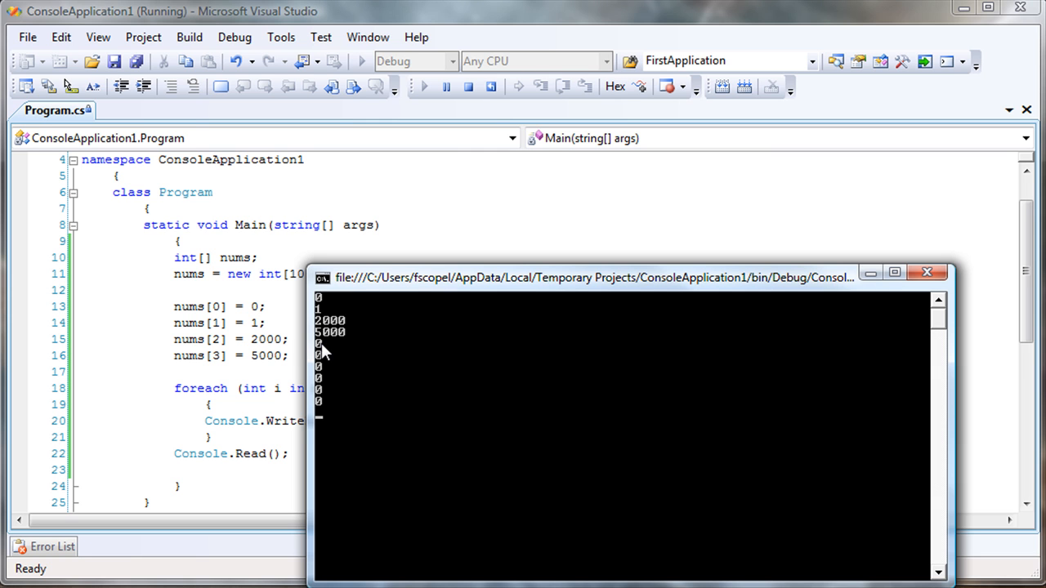
mouse_move(325, 384)
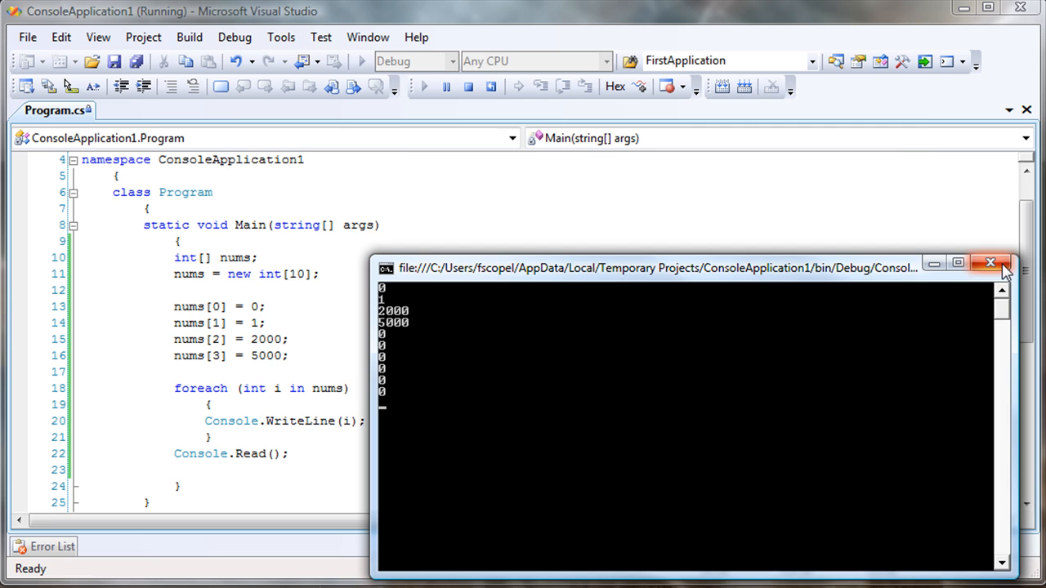
click(990, 261)
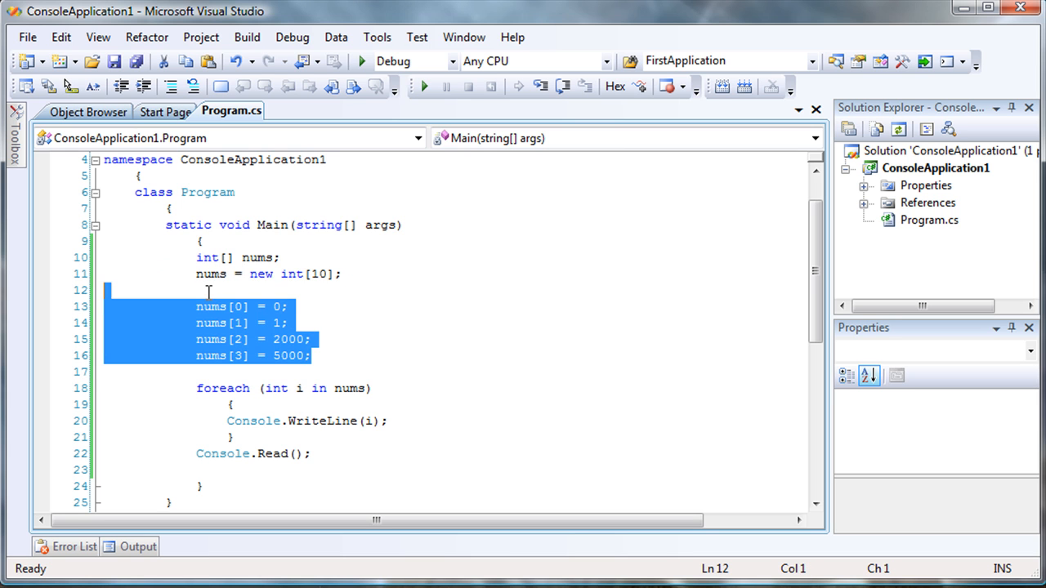
Replace the allocation and assignments with int[] nums = {0,1,2,...,12};
key(Delete)
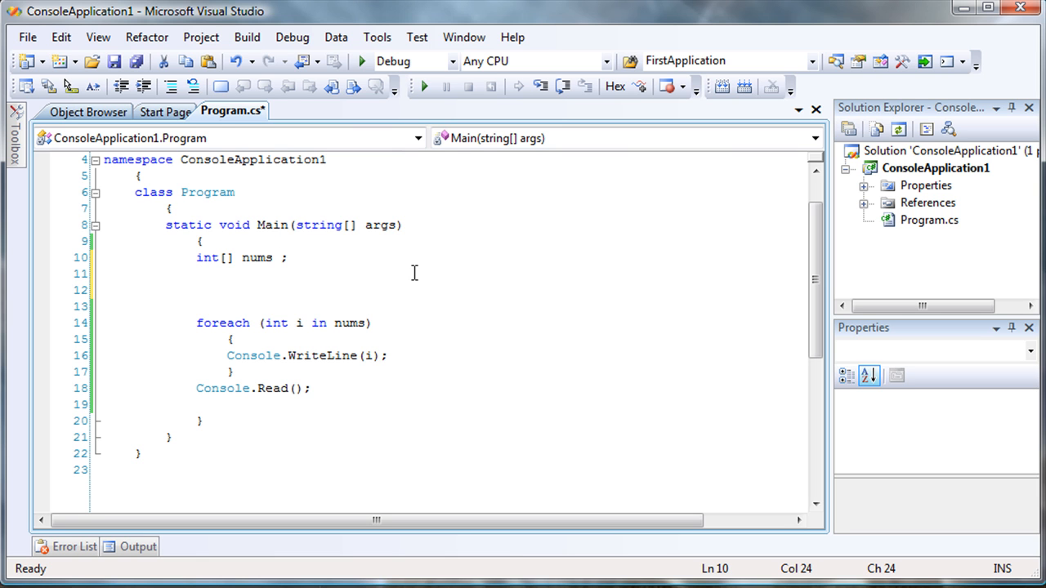
text(=)
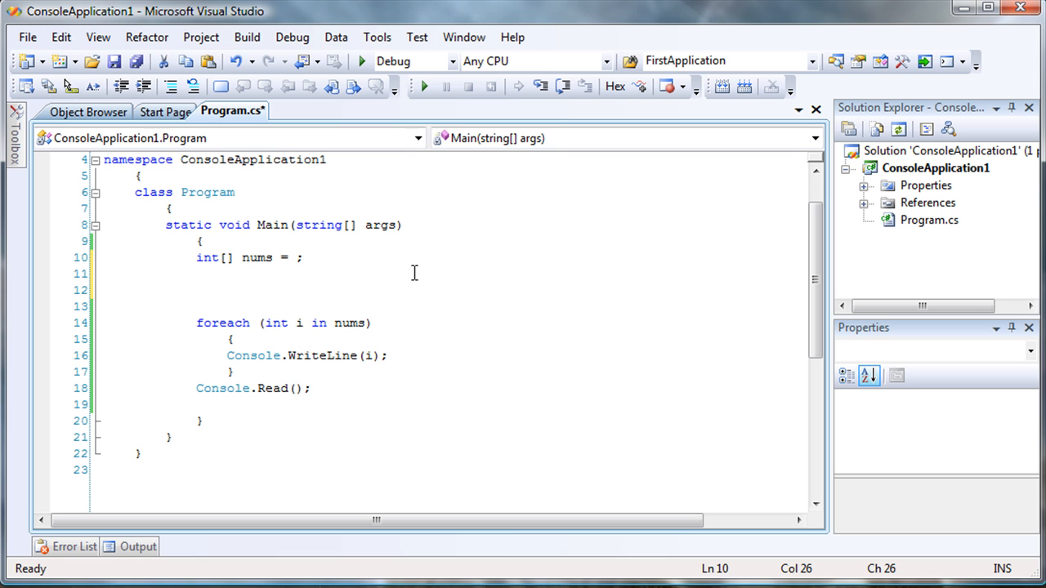
text({)
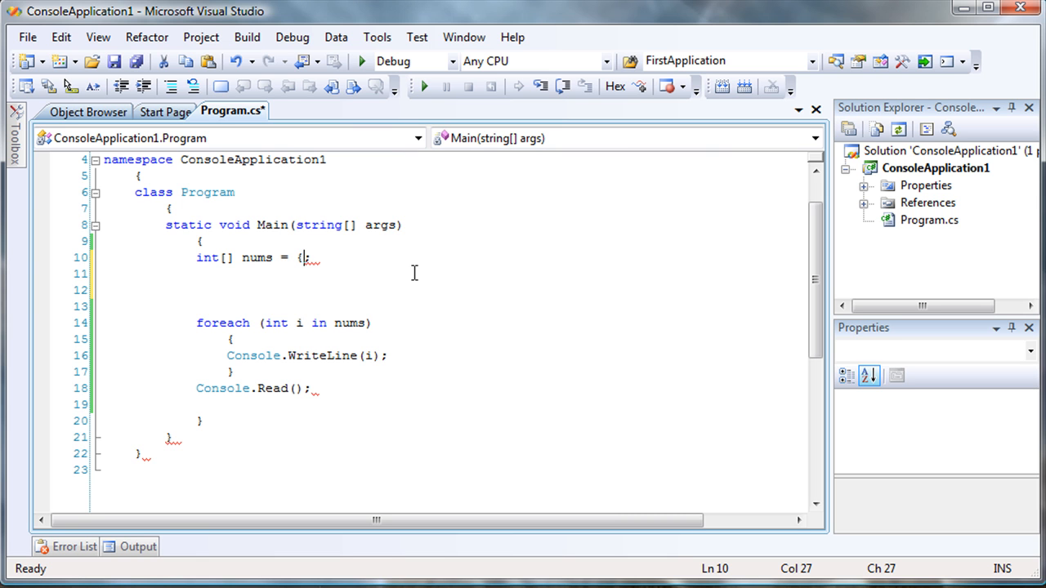
text(0,1,2,3,4,5,6,7,8,9,10,11,)
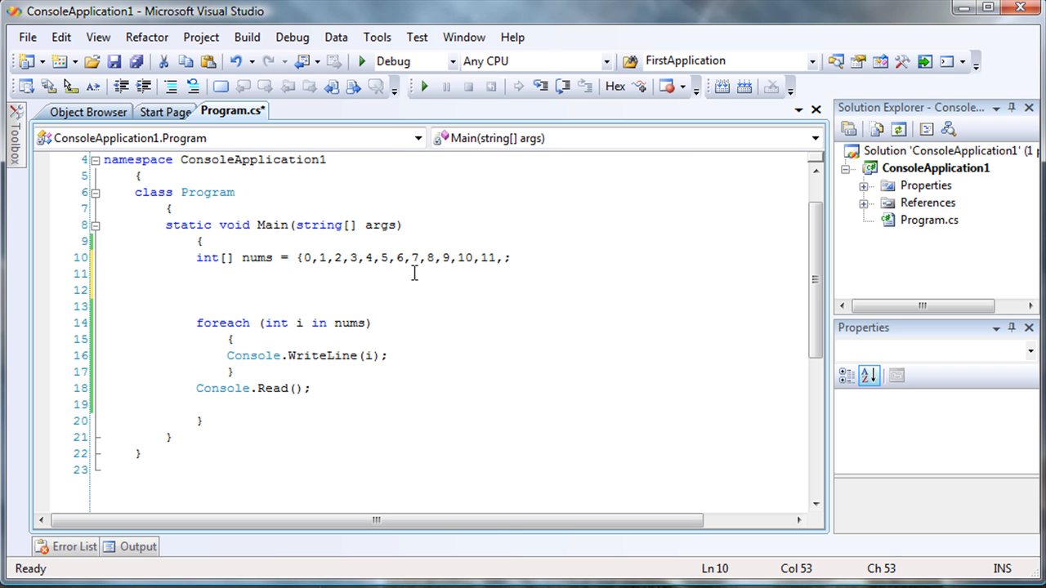
text(12)
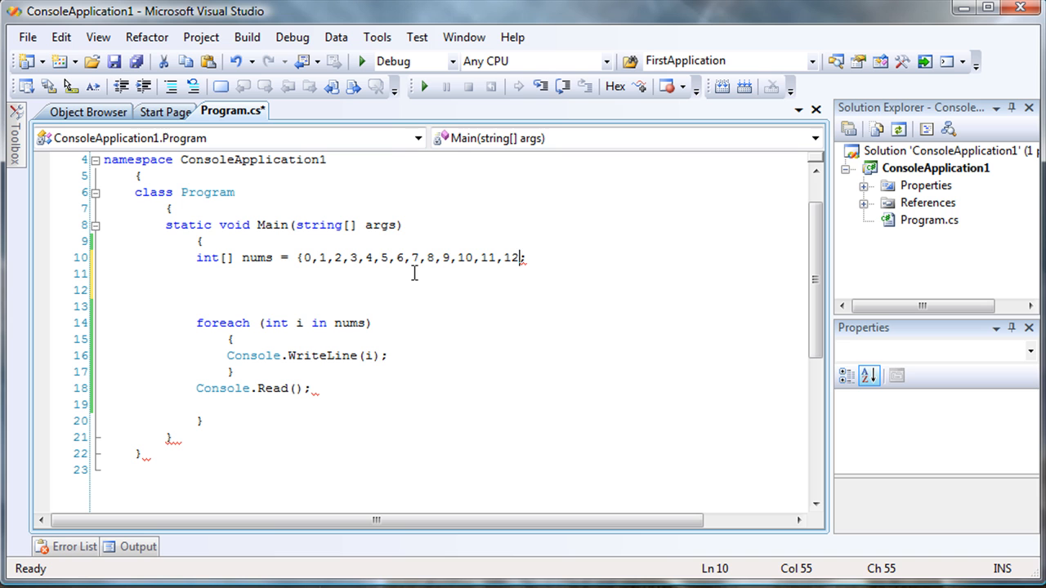
text(})
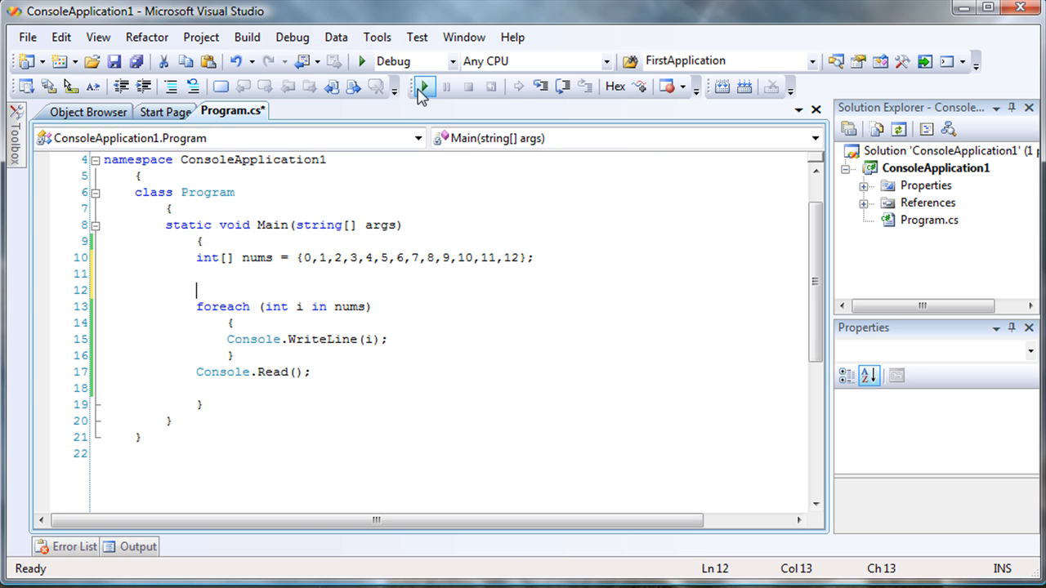
Run the program and position the console window listing 0 through 12 beside the code
click(423, 86)
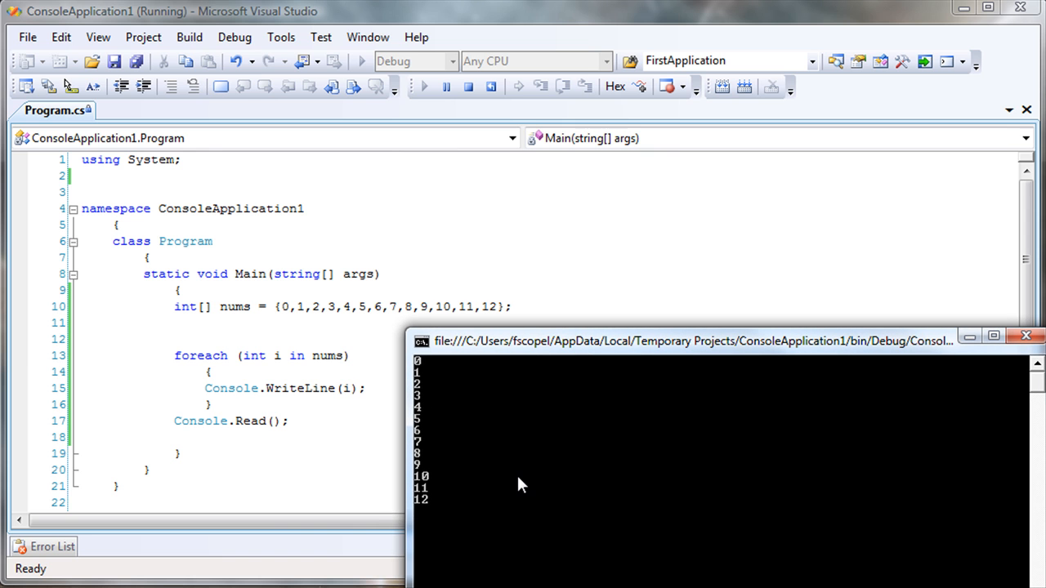
mouse_move(710, 424)
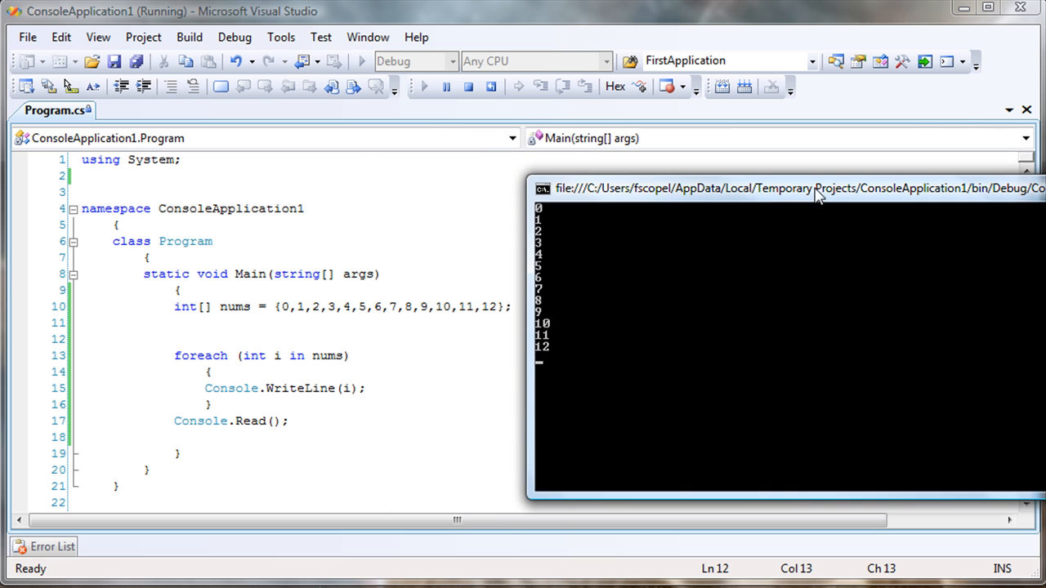
drag(1045, 498, 899, 482)
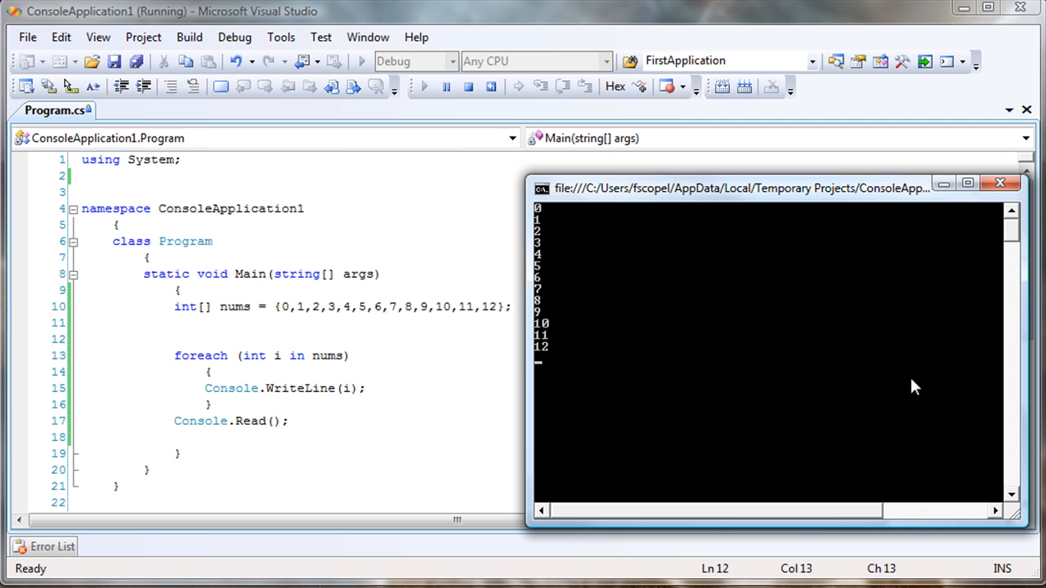
mouse_move(722, 188)
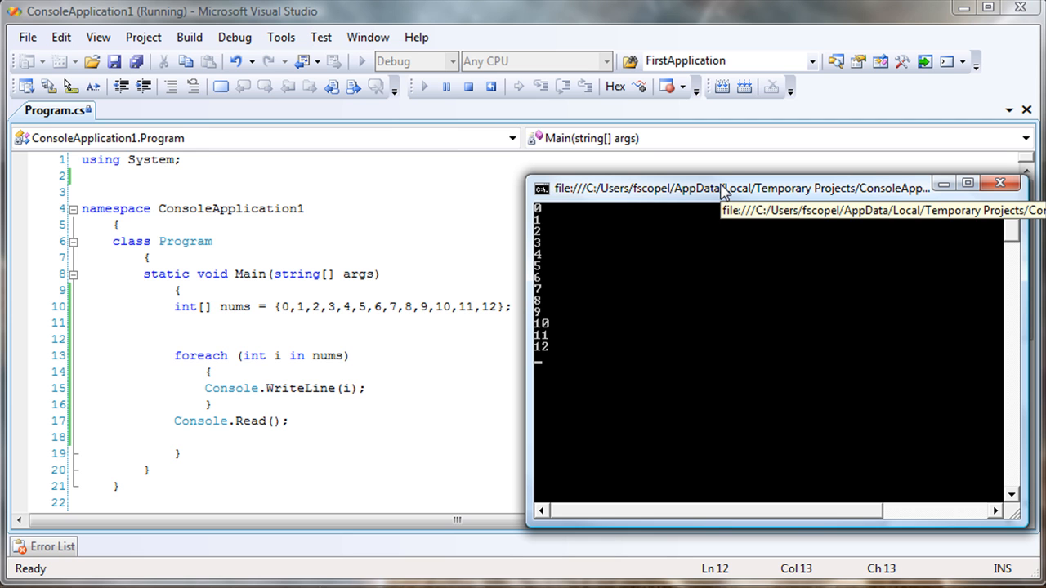
mouse_move(785, 196)
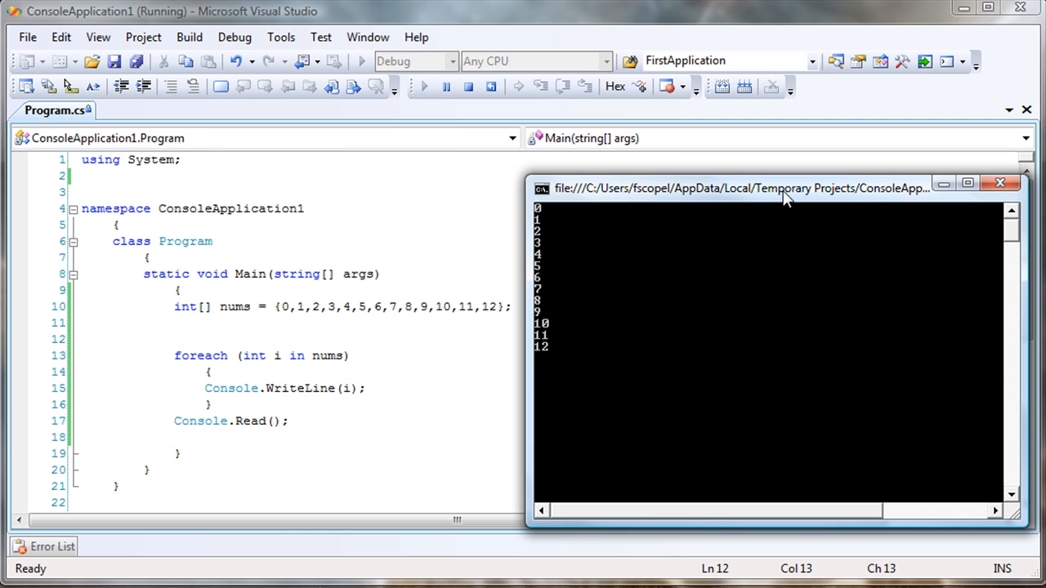
mouse_move(784, 196)
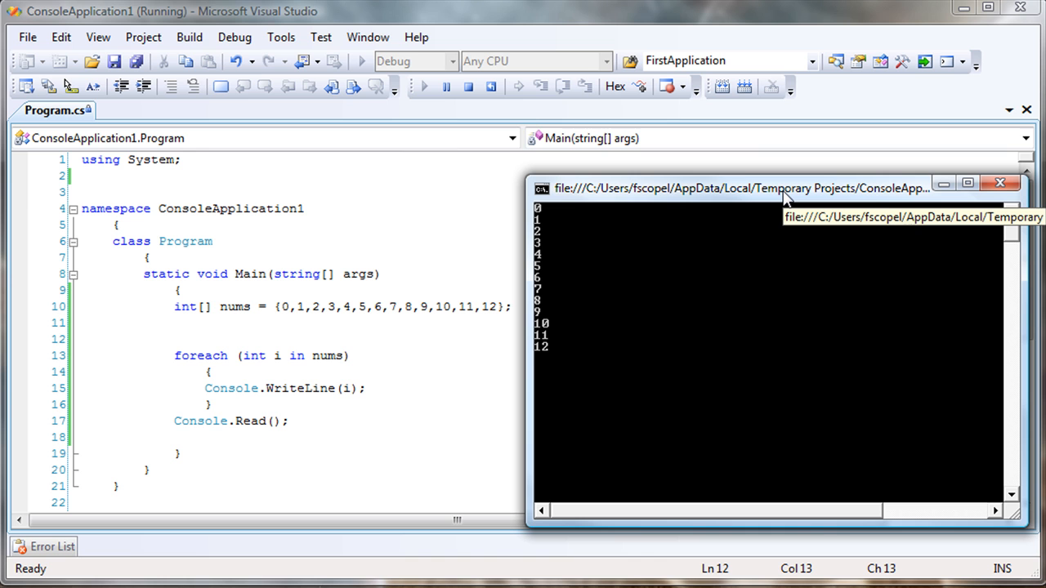